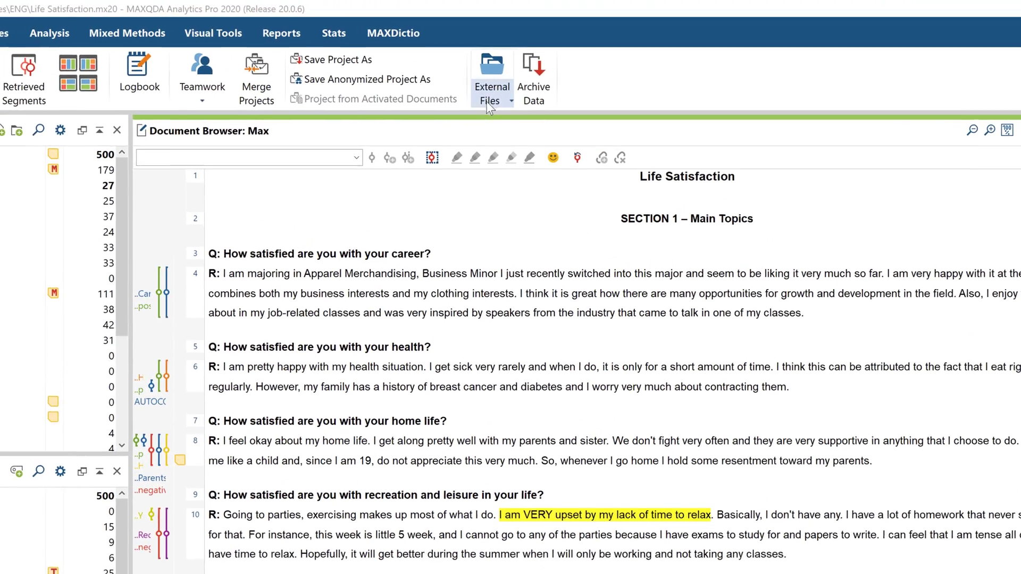
# - Bundle the project's external files into a ZIP and dismiss the bundling notice
pyautogui.click(491, 78)
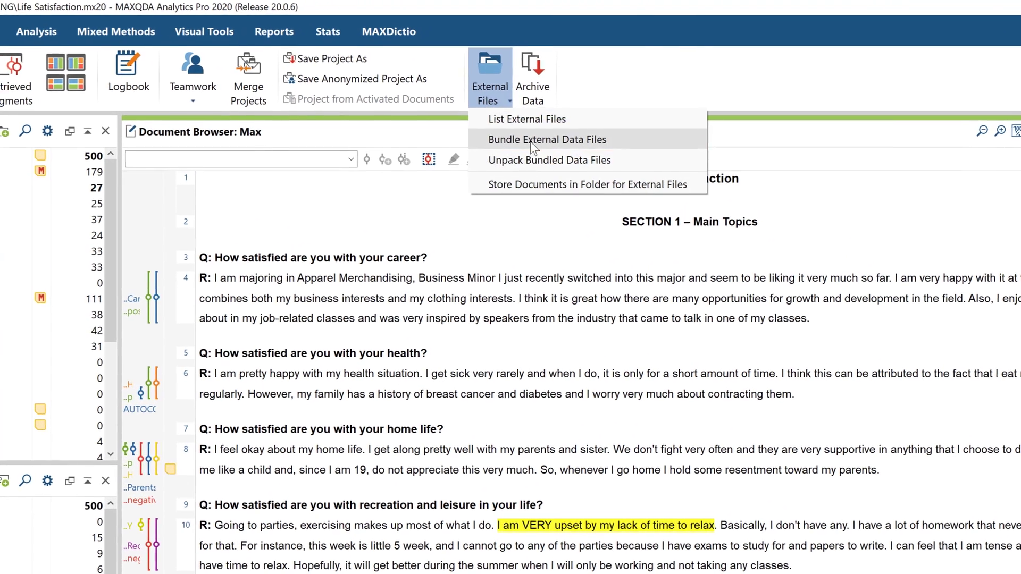
pyautogui.click(545, 138)
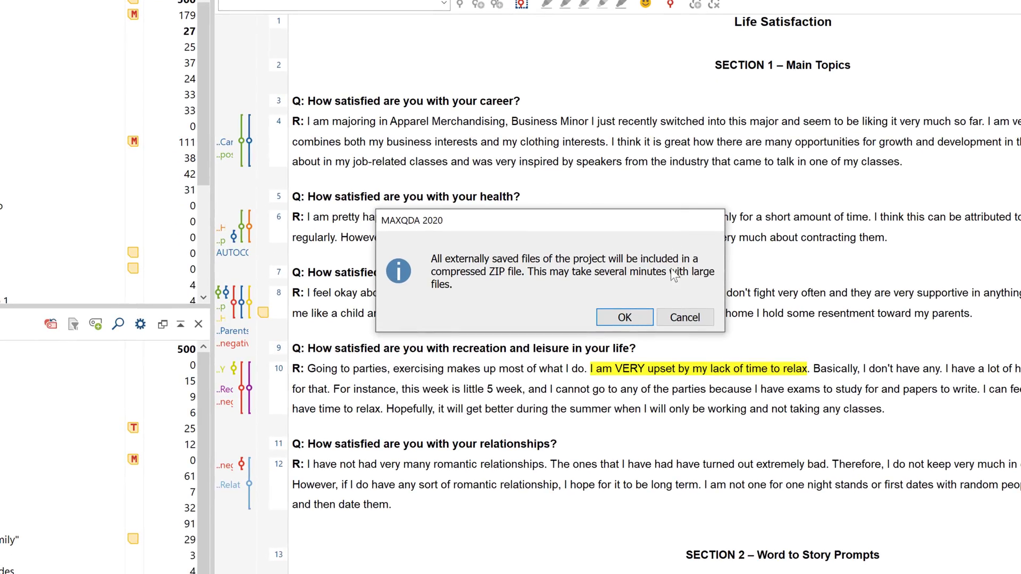
pyautogui.click(623, 318)
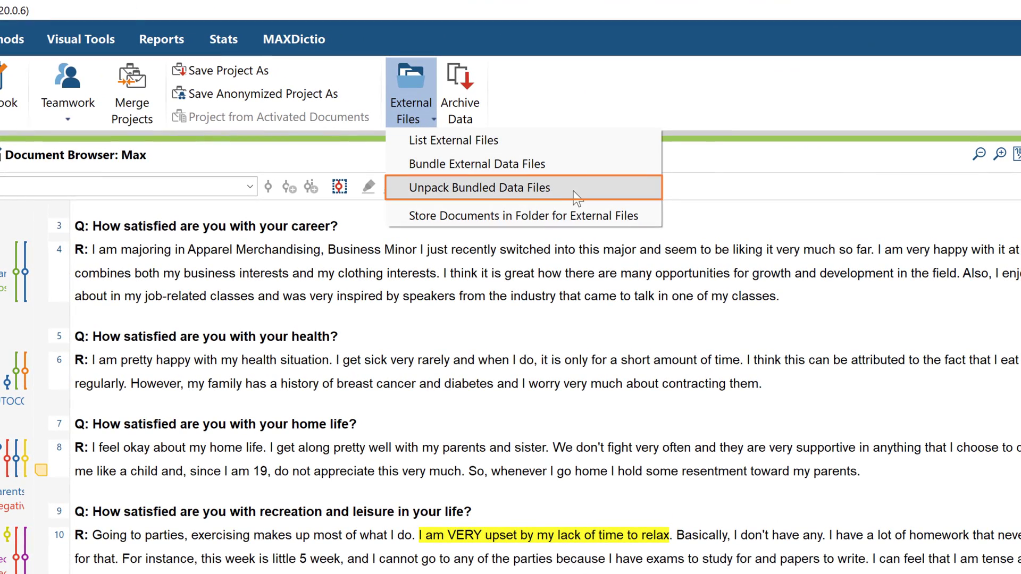
# - Unpack the bundled external files from the Life Satisfaction ZIP and acknowledge completion
pyautogui.click(479, 187)
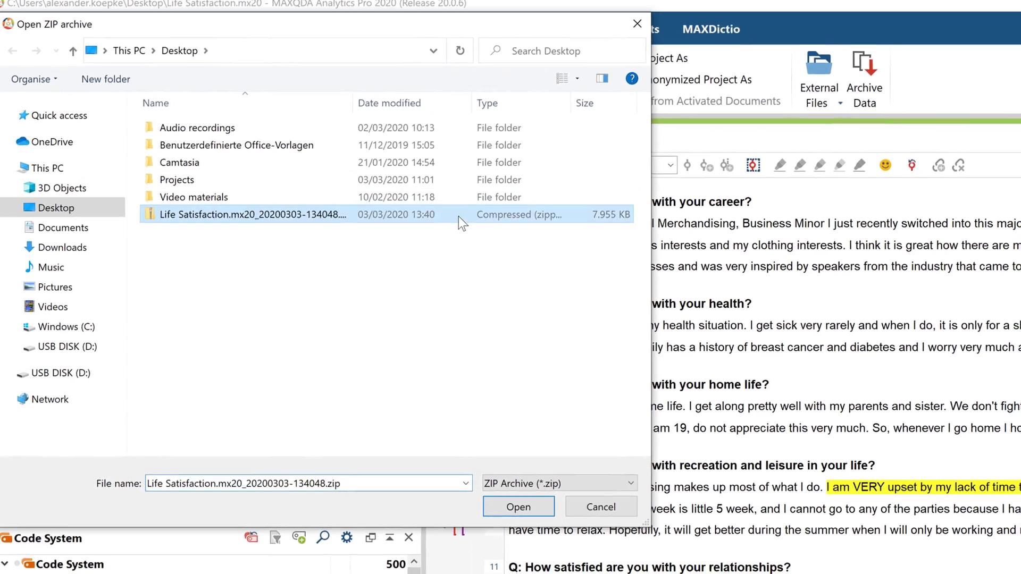
pyautogui.click(518, 507)
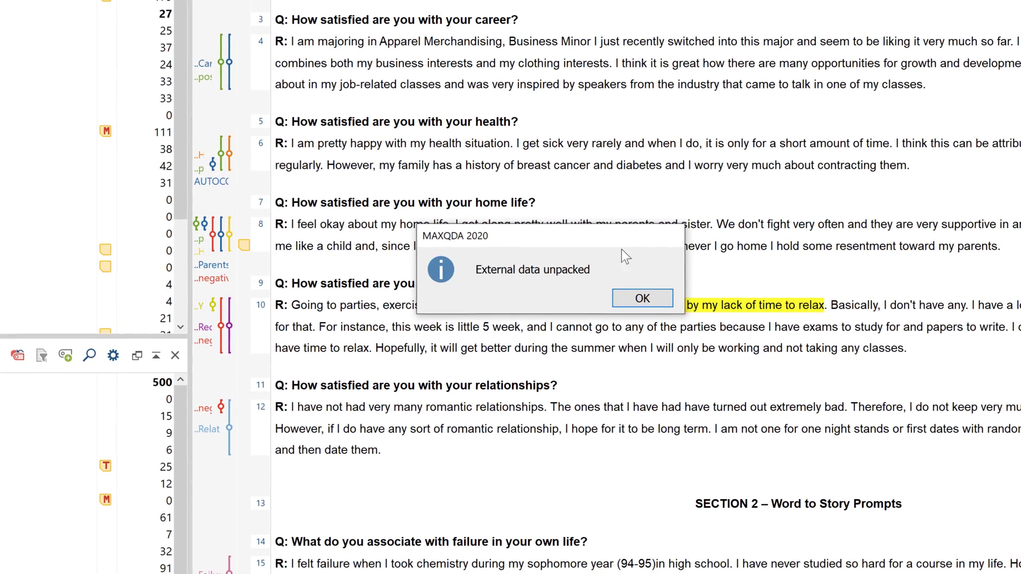
pyautogui.click(640, 297)
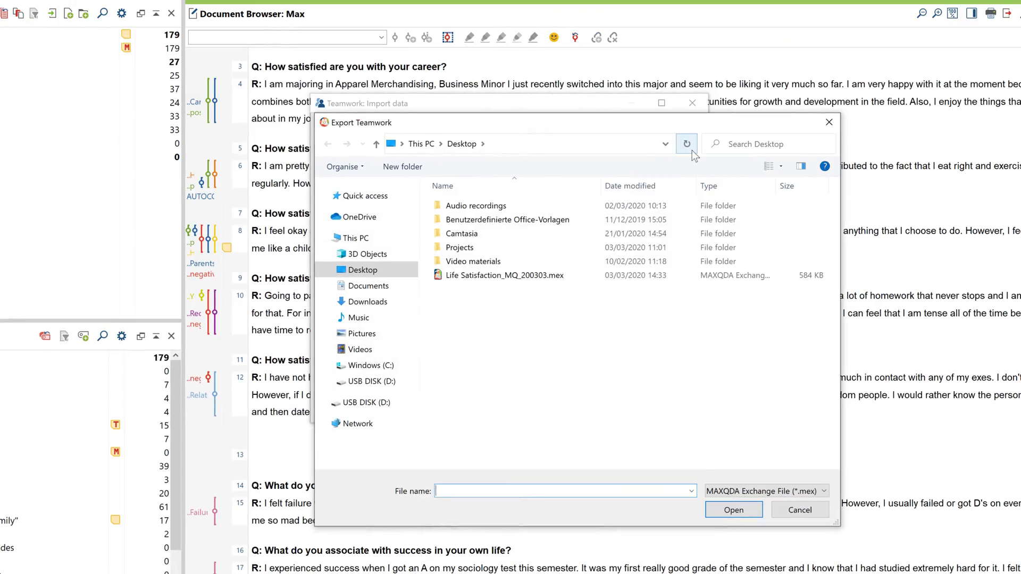
# - Choose the Life Satisfaction_MQ_200303 exchange file, include Devin, and proceed past code selection
pyautogui.click(733, 509)
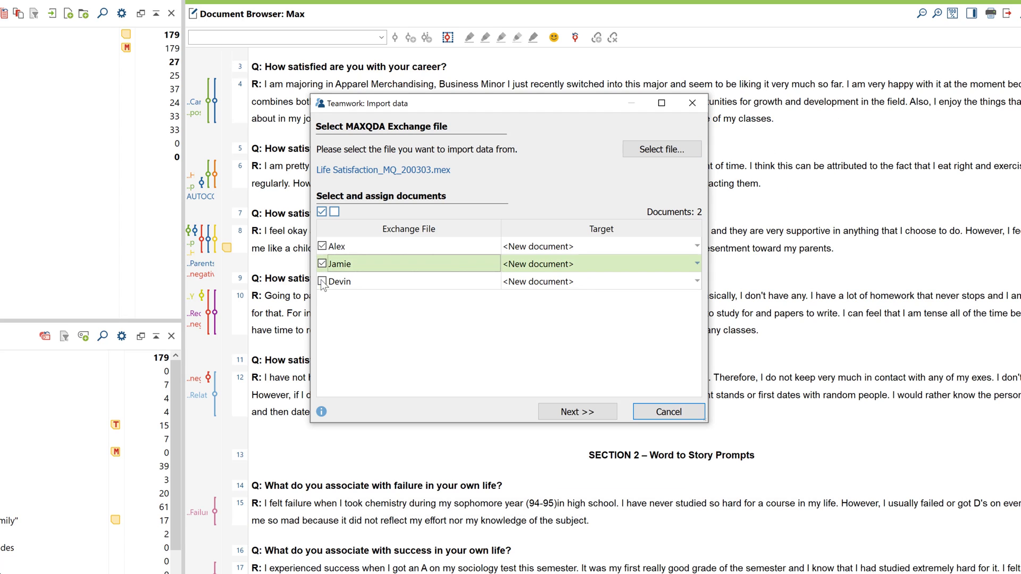
pyautogui.click(576, 411)
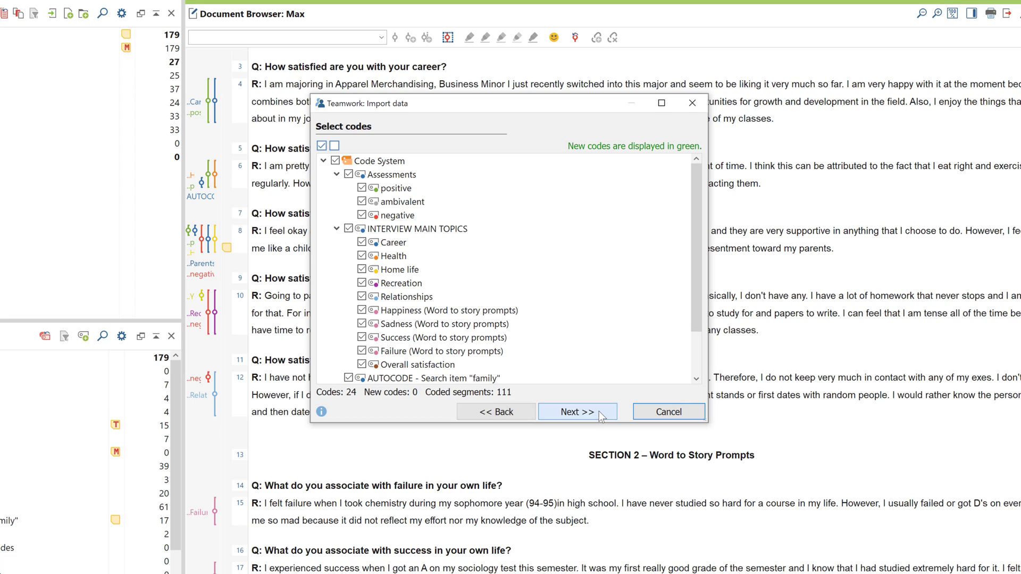
pyautogui.click(575, 412)
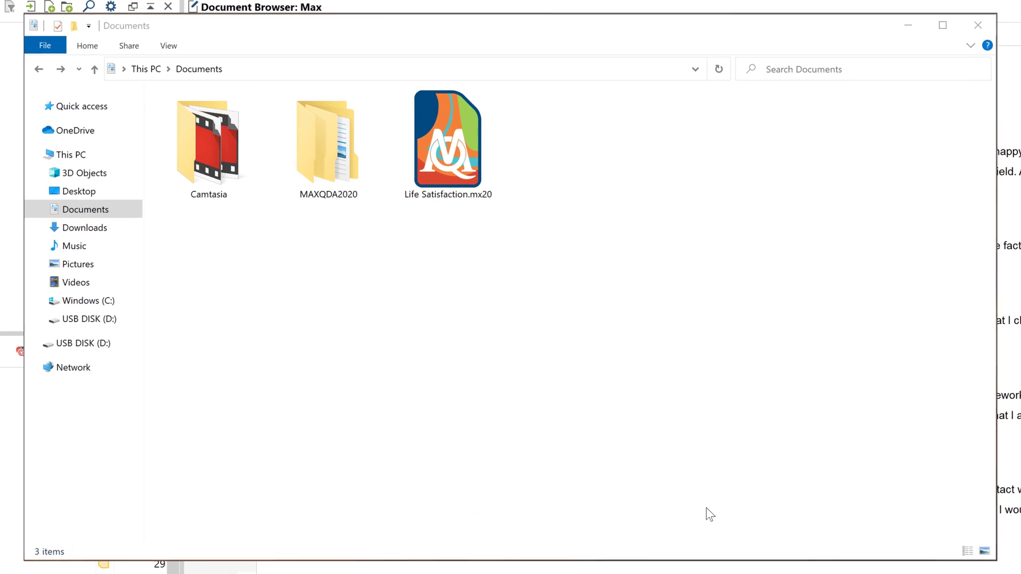
# - Navigate into the MAXQDA2020 folder in Documents to show its Backup, Externals and Temp subfolders
pyautogui.click(447, 138)
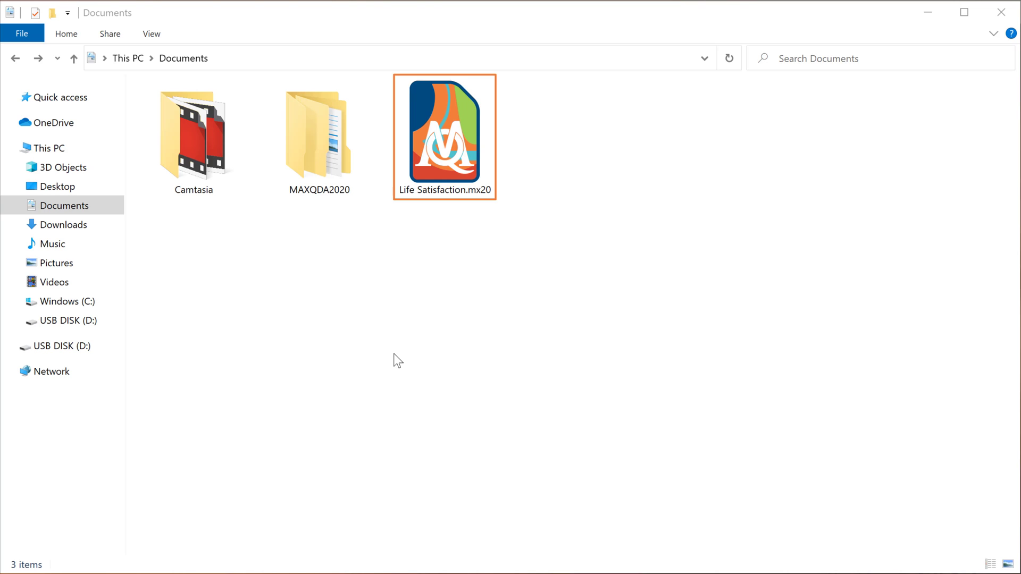
pyautogui.click(397, 358)
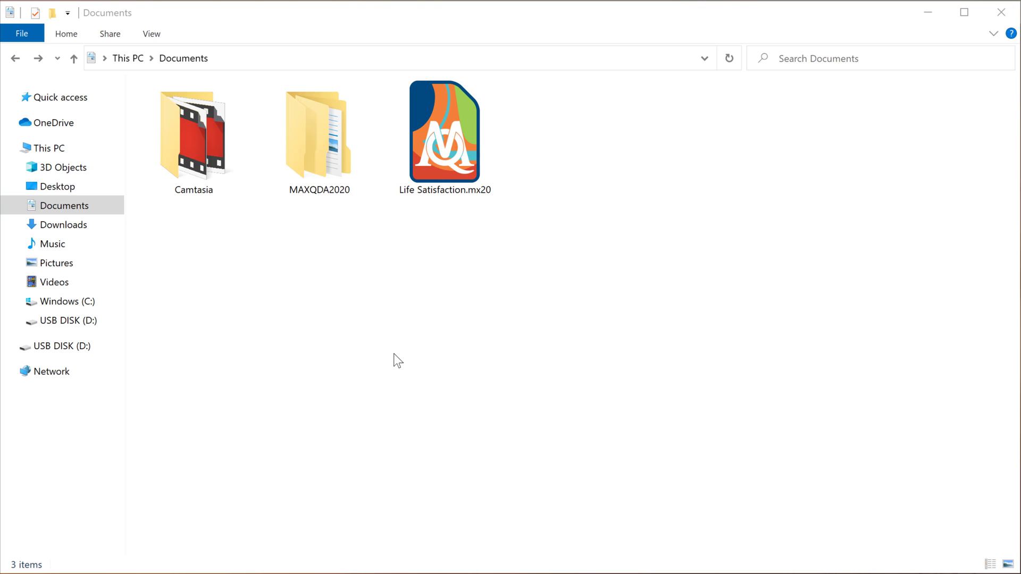
pyautogui.moveTo(350, 301)
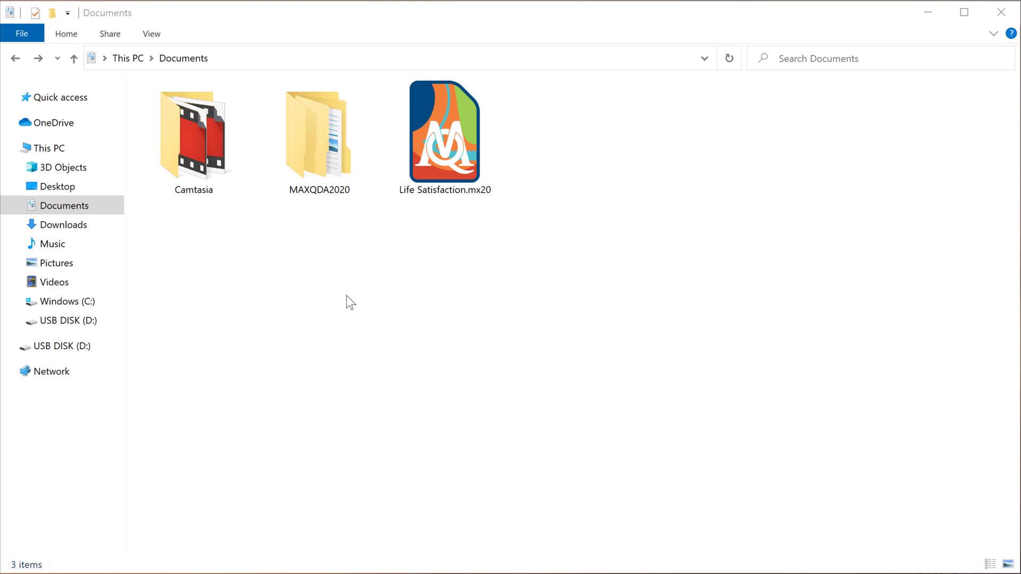
pyautogui.click(319, 138)
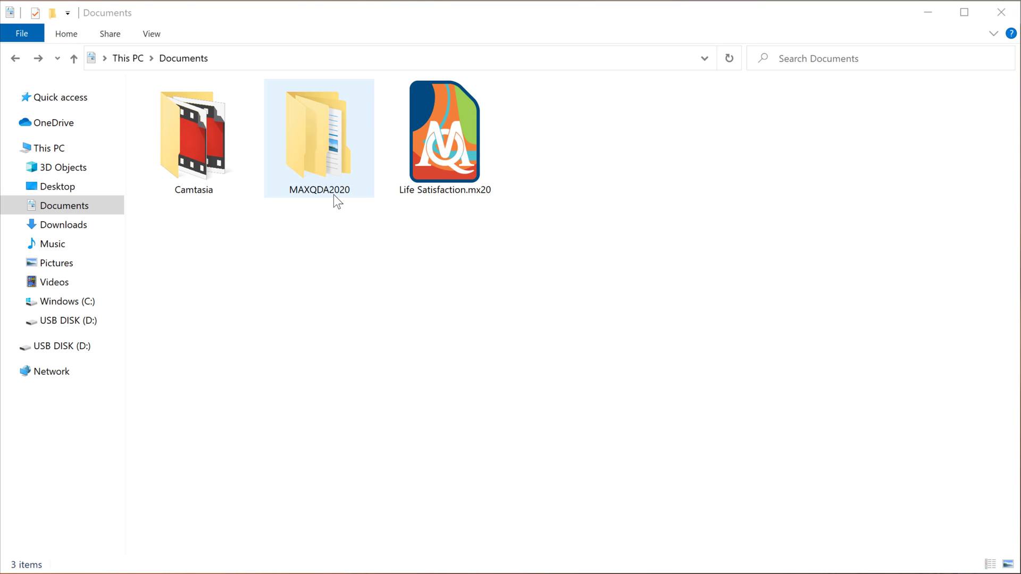
pyautogui.doubleClick(318, 138)
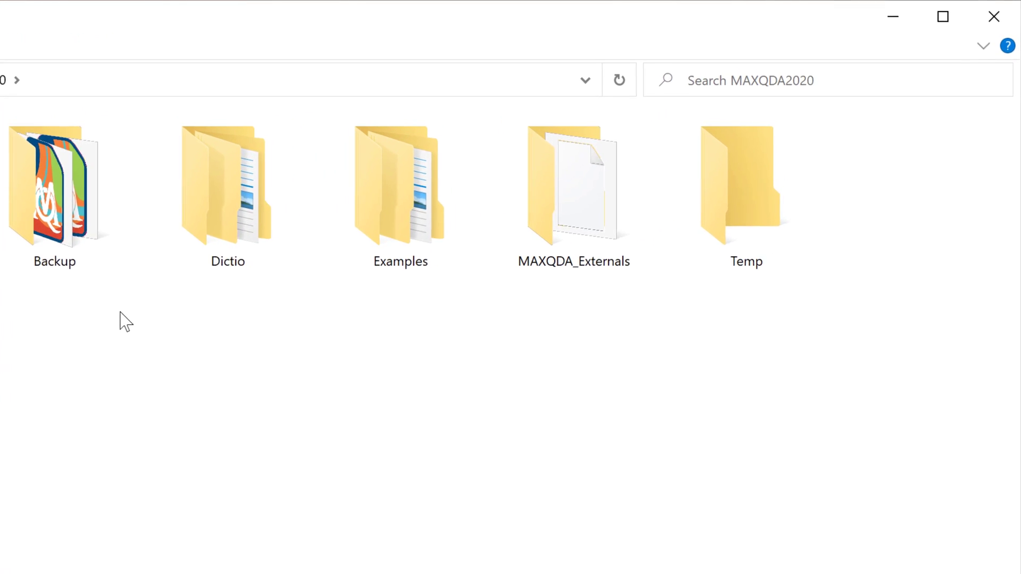
pyautogui.click(574, 189)
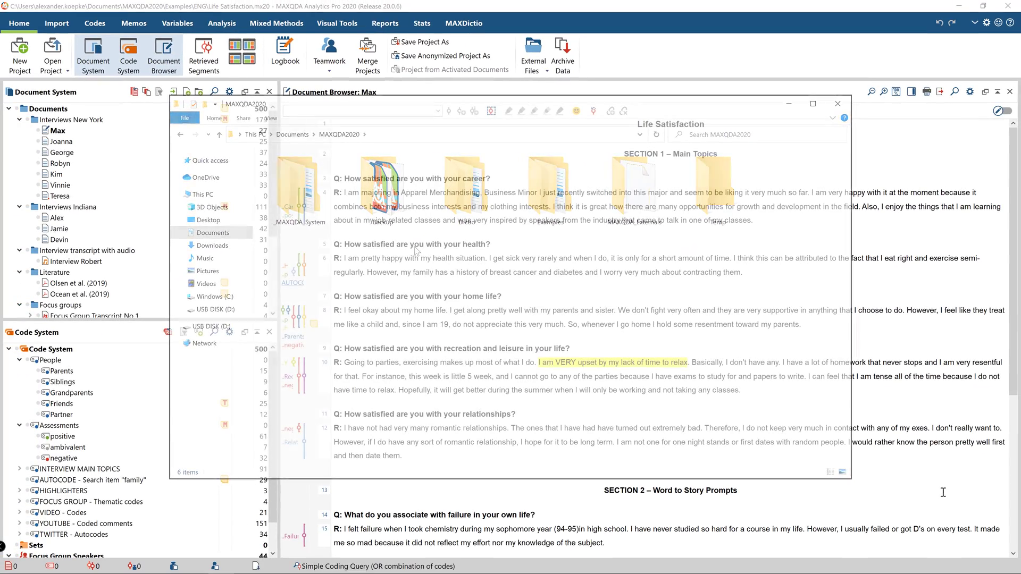
pyautogui.click(837, 103)
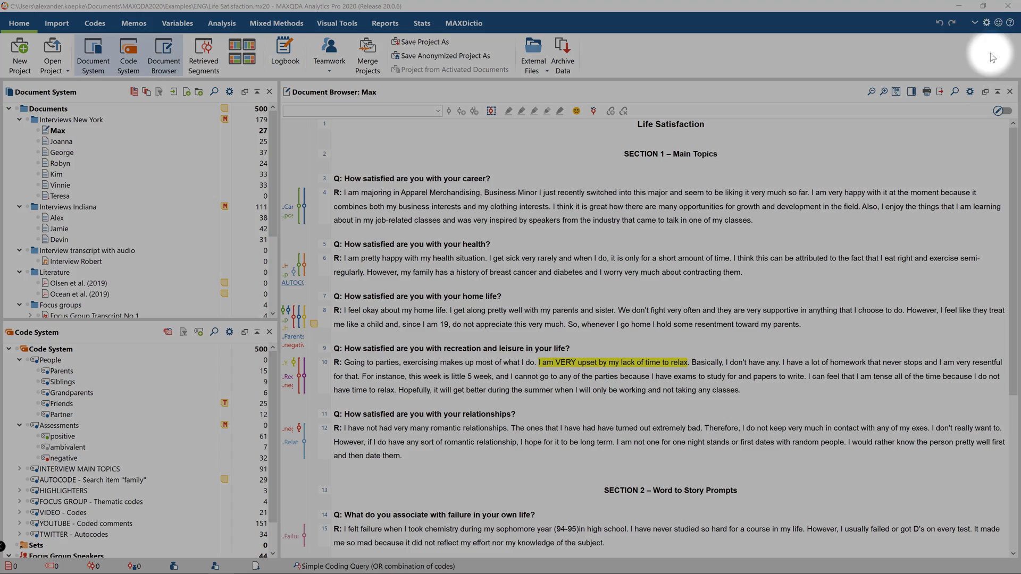
pyautogui.moveTo(988, 26)
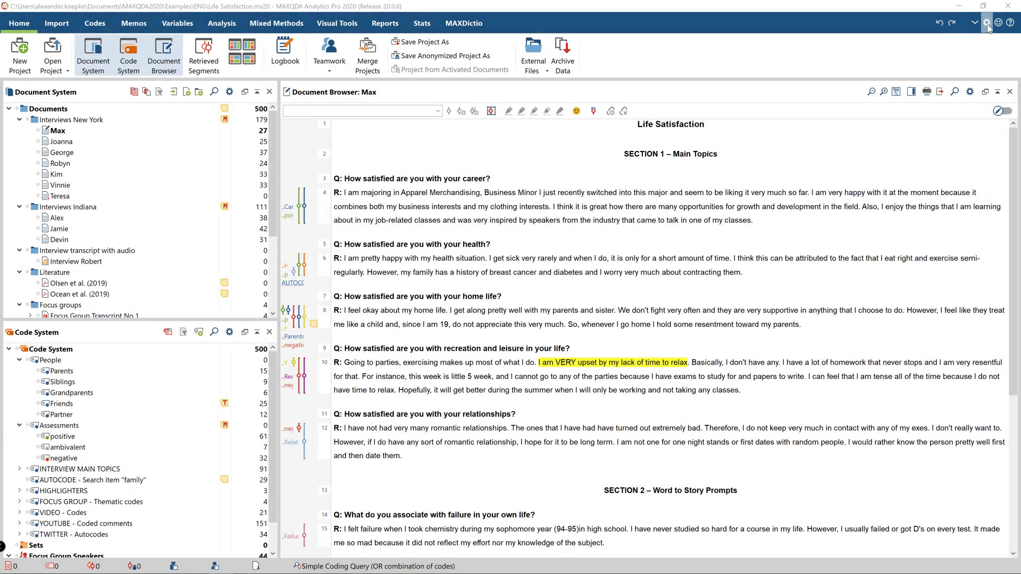
pyautogui.click(988, 22)
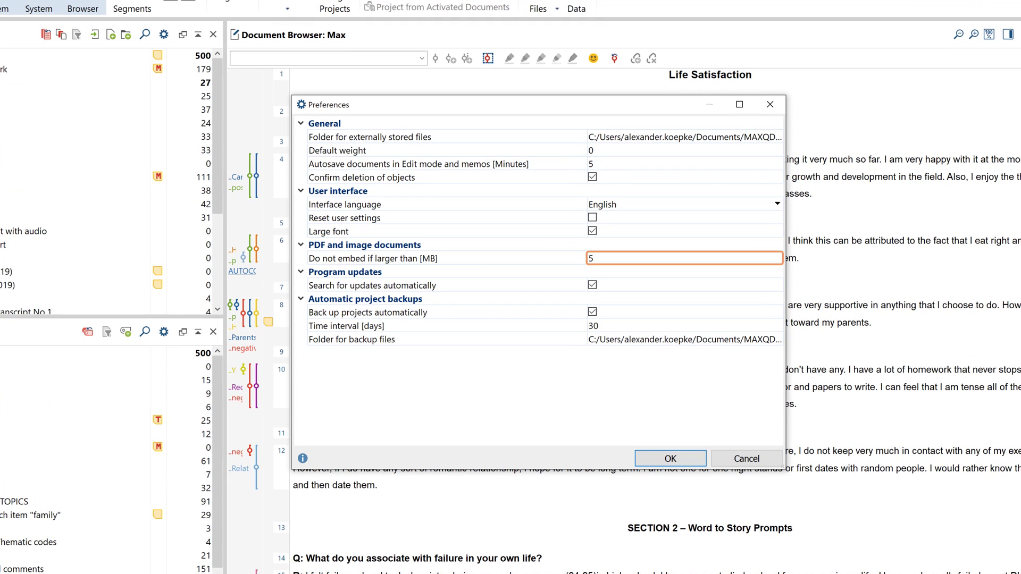
pyautogui.moveTo(712, 374)
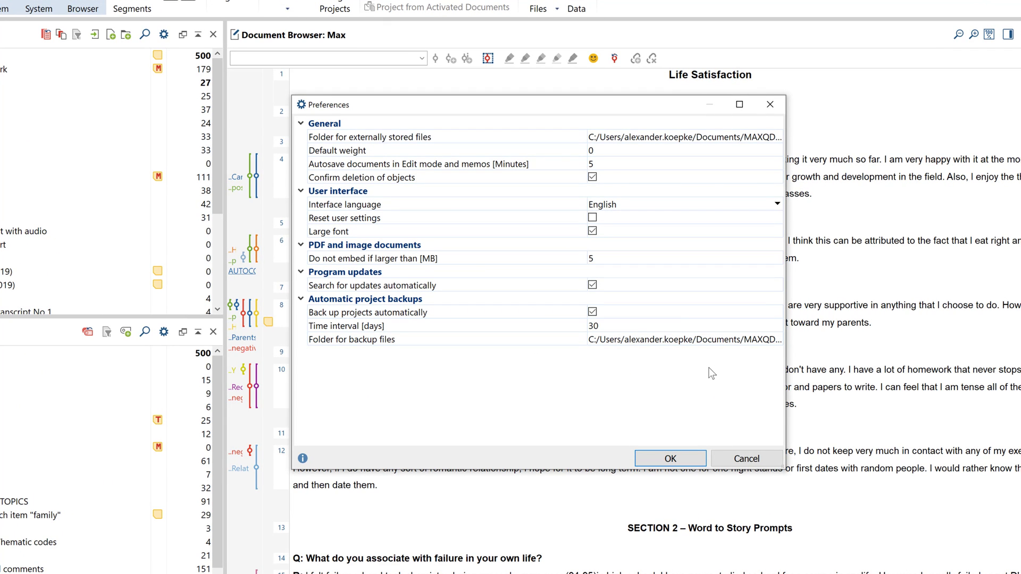
pyautogui.click(684, 137)
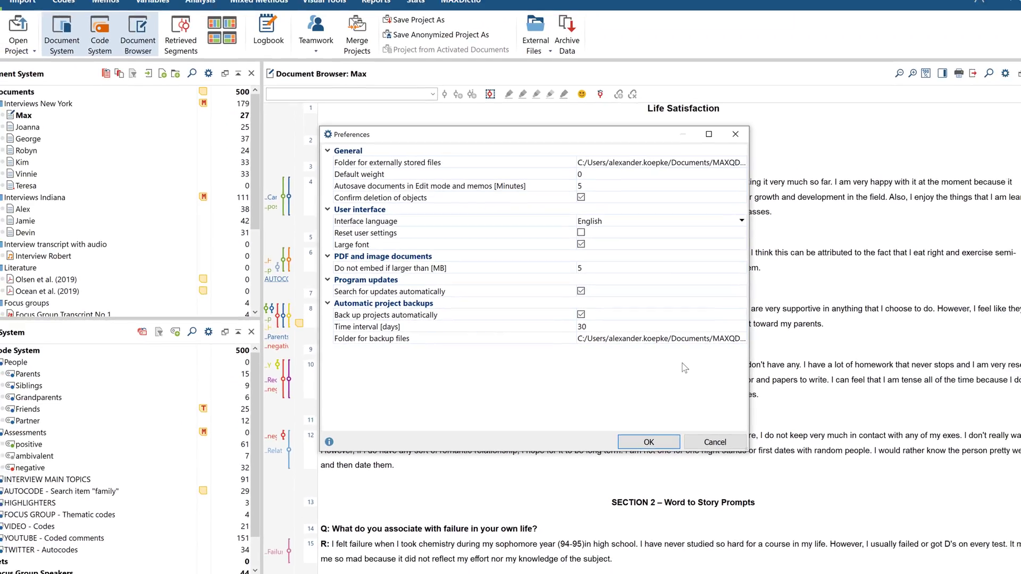
pyautogui.click(648, 442)
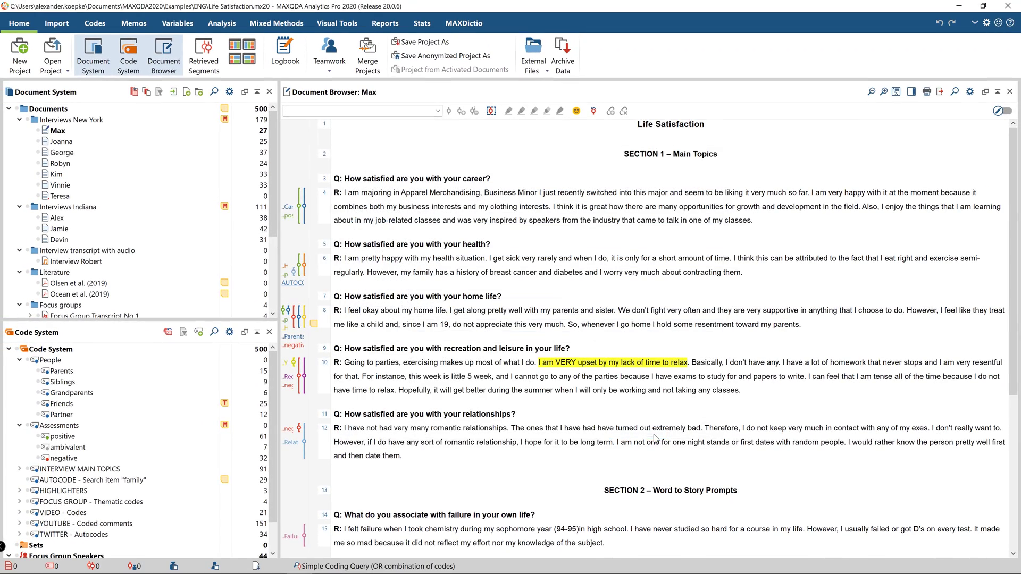
pyautogui.moveTo(685, 458)
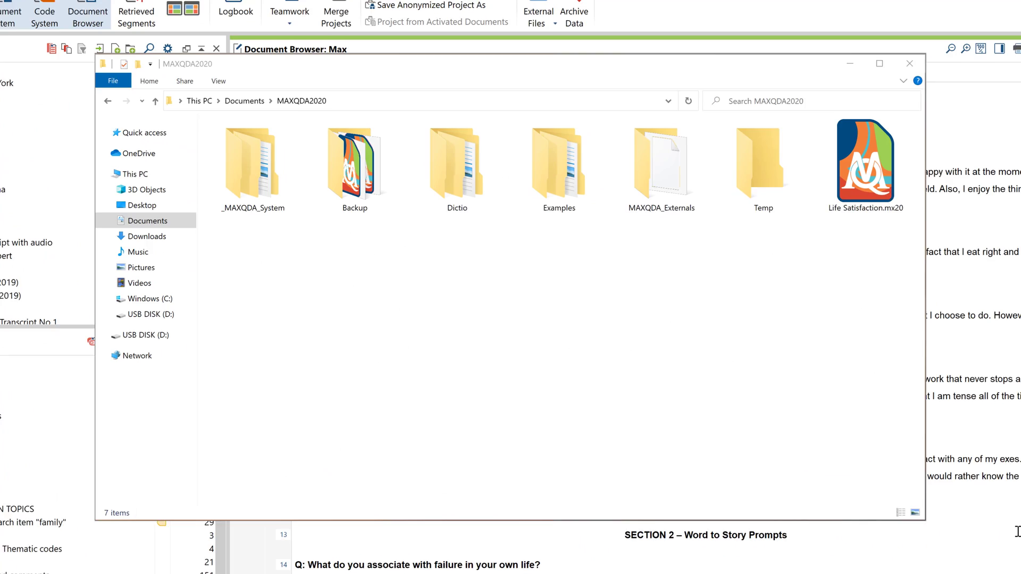
# - Copy Life Satisfaction.mx20 and paste it onto USB DISK (D:)
pyautogui.click(879, 63)
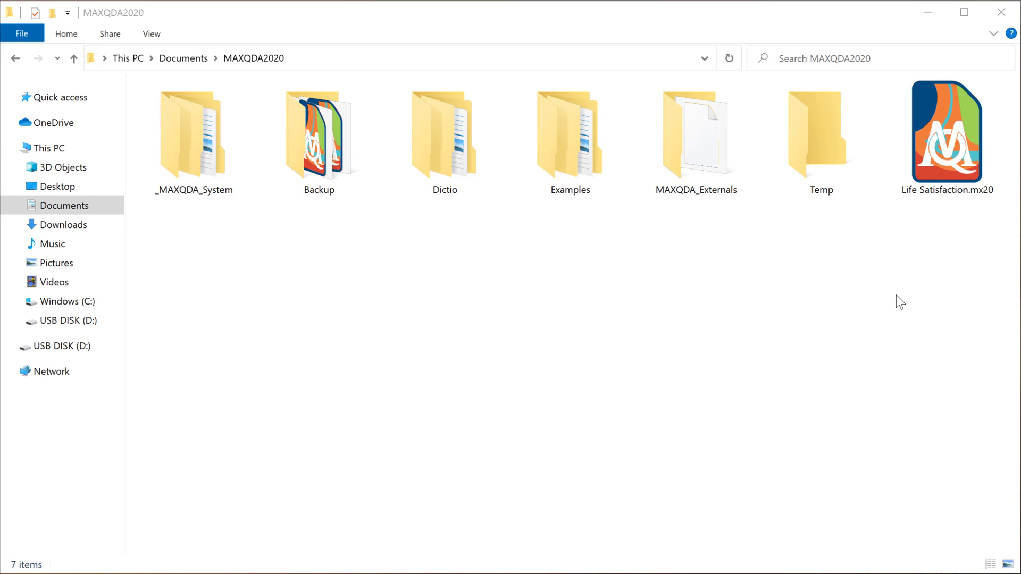
pyautogui.moveTo(913, 263)
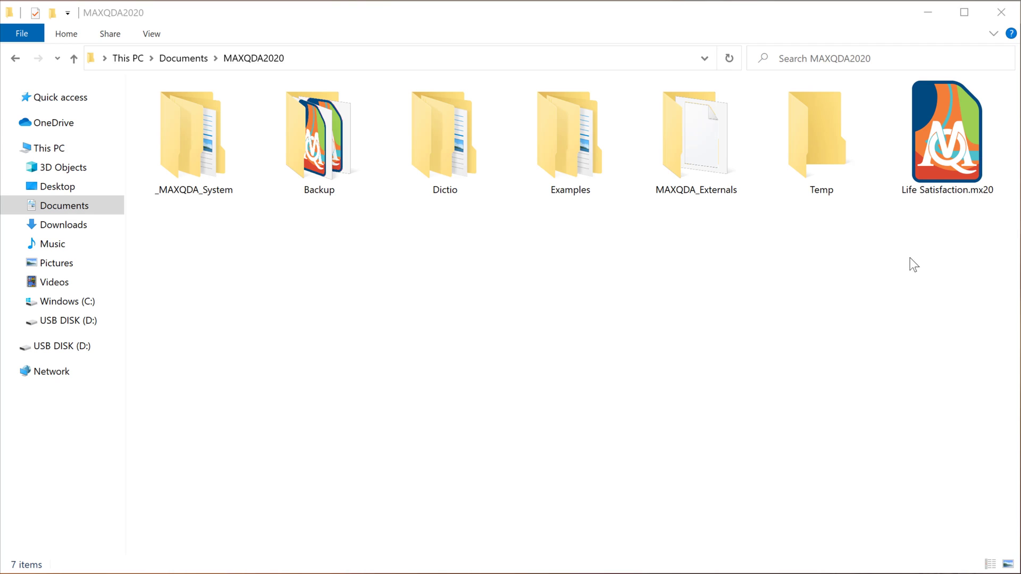
pyautogui.rightClick(945, 134)
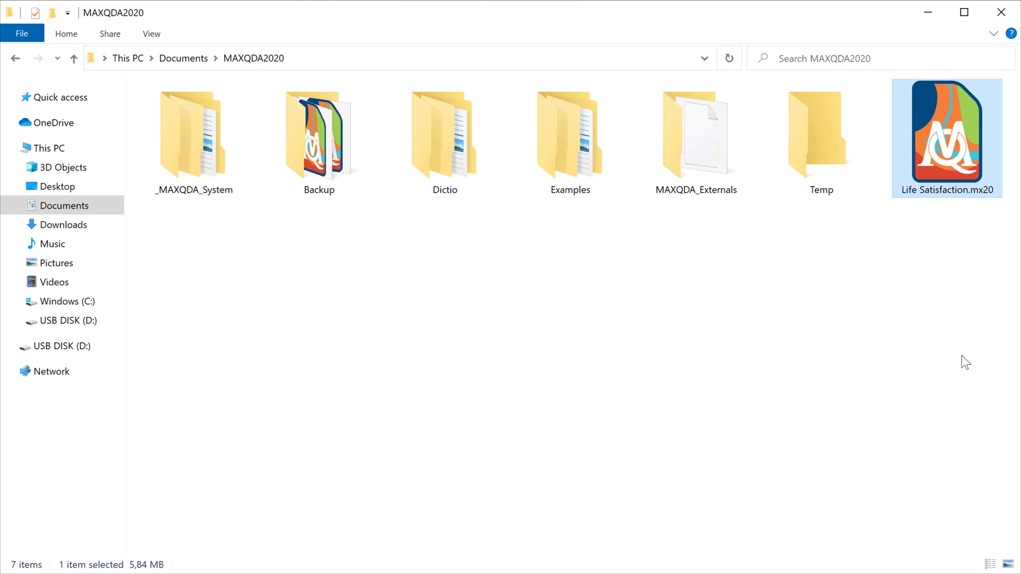
pyautogui.click(61, 346)
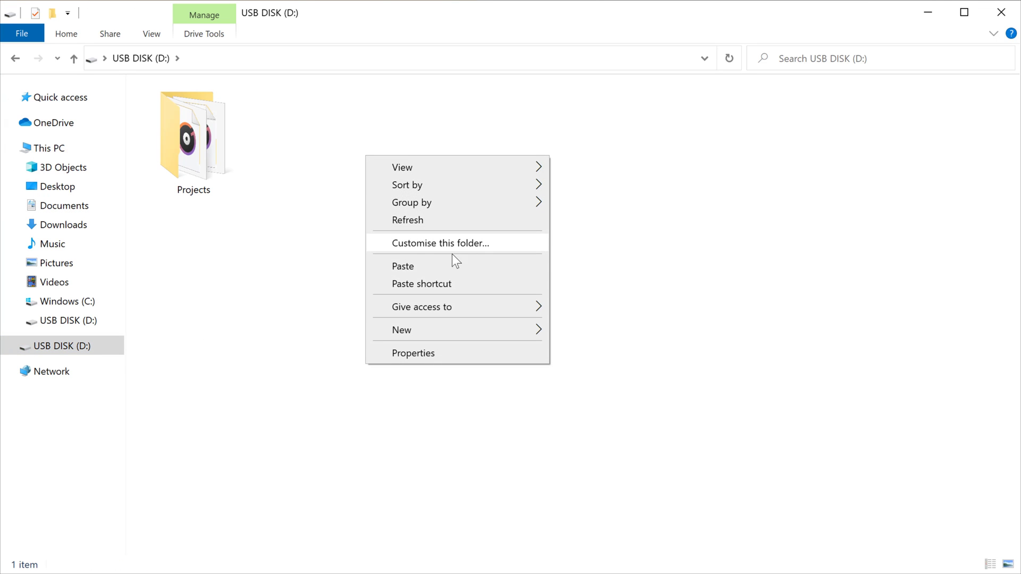
pyautogui.click(403, 266)
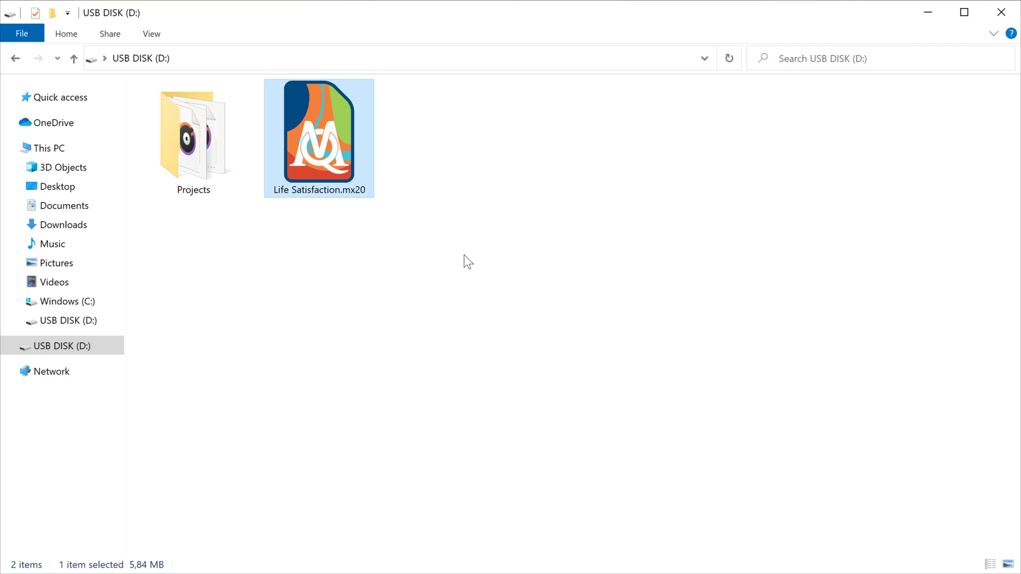
pyautogui.click(468, 261)
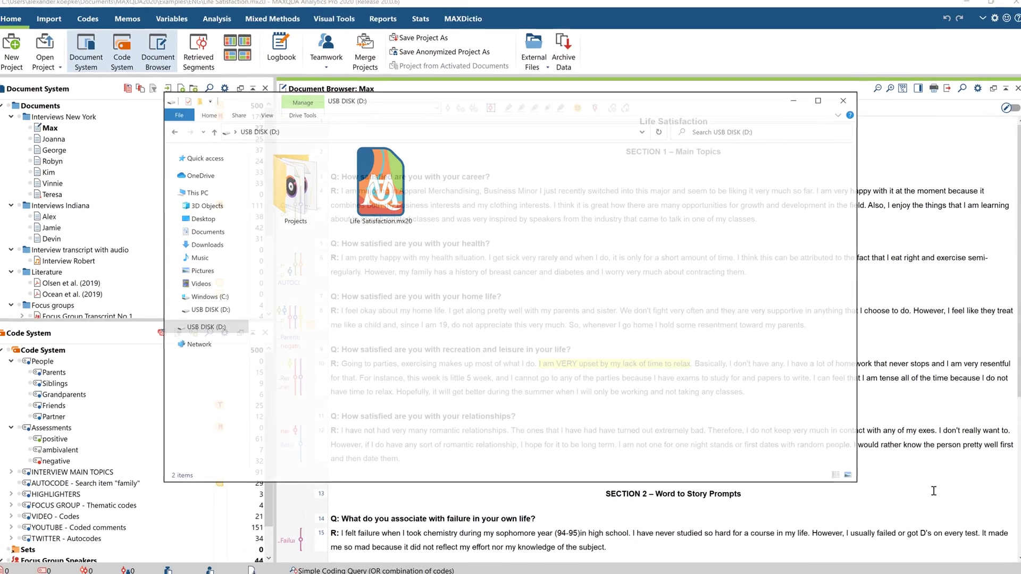
# - Bundle the project's external data files into a ZIP and dismiss the completion notice
pyautogui.click(842, 100)
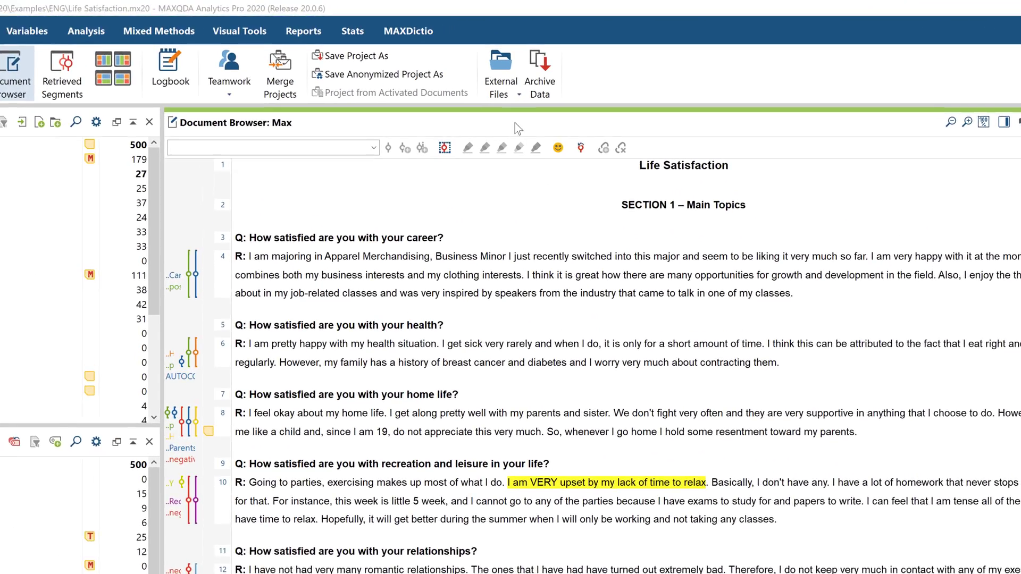
pyautogui.click(498, 71)
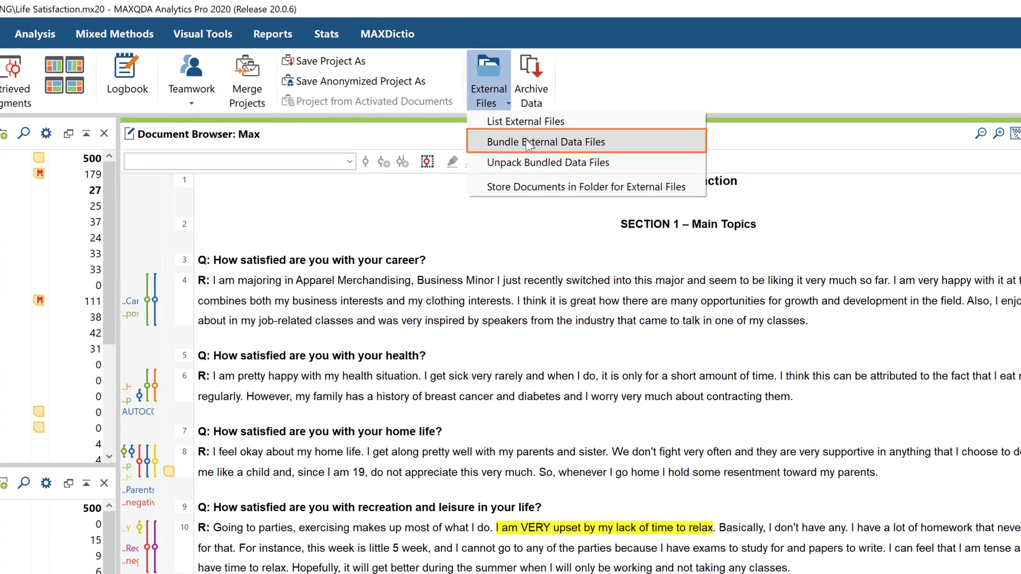
pyautogui.click(549, 142)
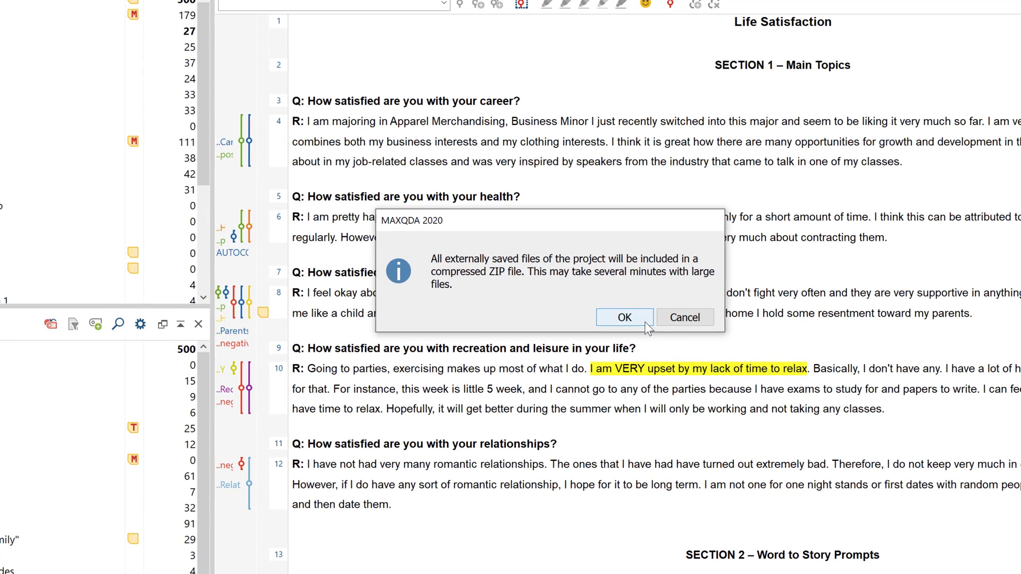
pyautogui.click(623, 317)
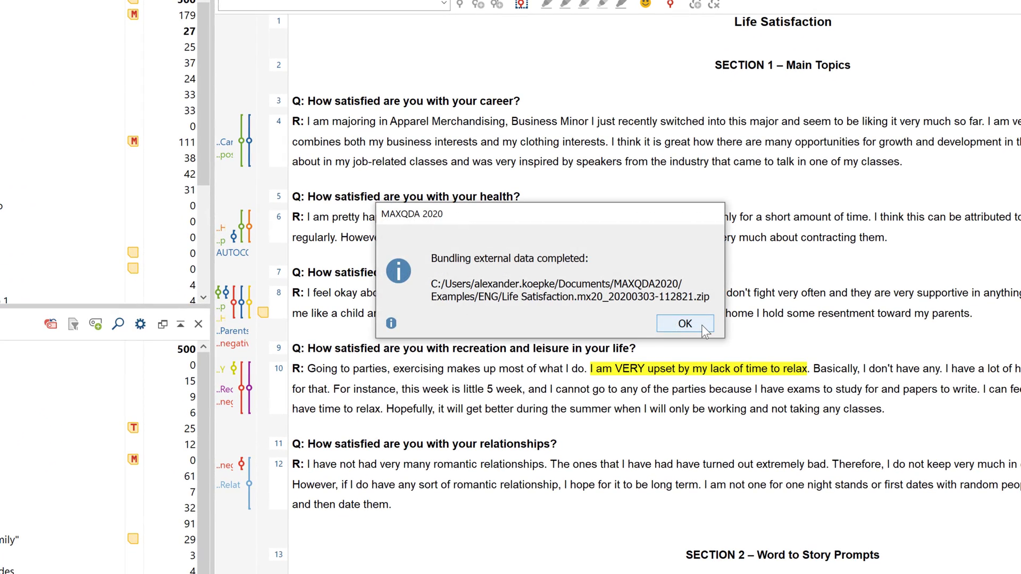
pyautogui.click(684, 323)
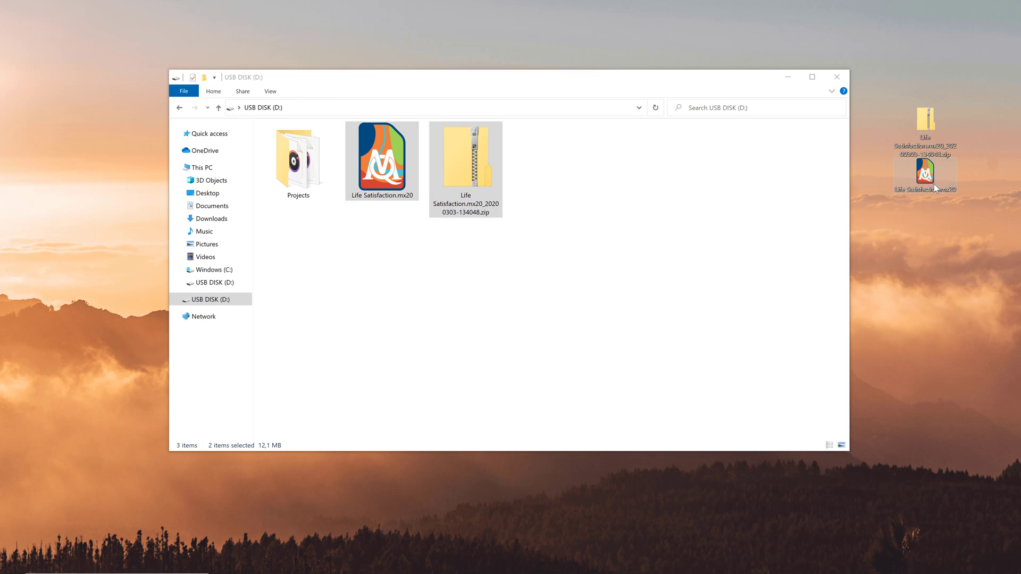
pyautogui.moveTo(923, 176)
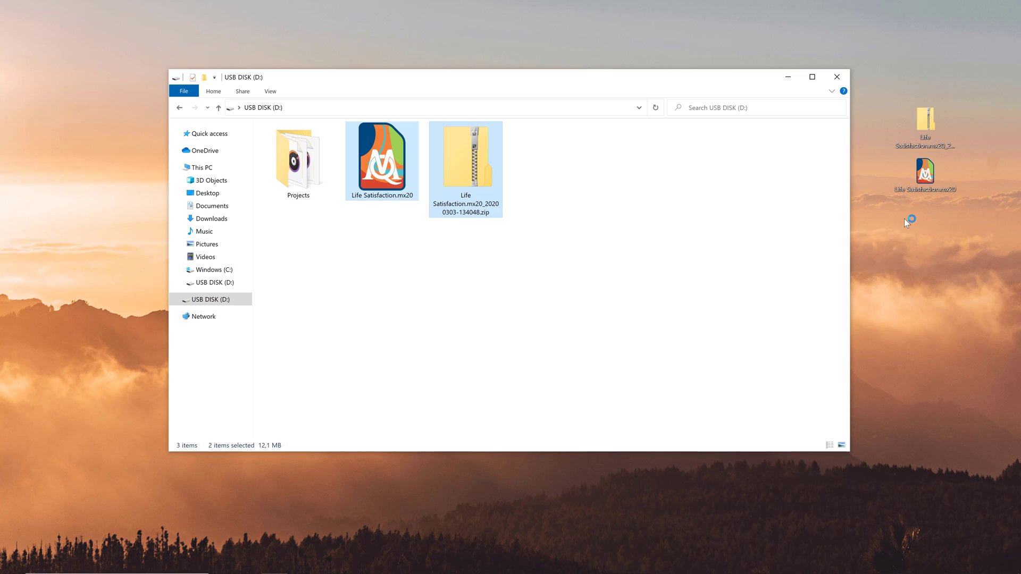
# - Open the copied Life Satisfaction project from the desktop
pyautogui.doubleClick(381, 155)
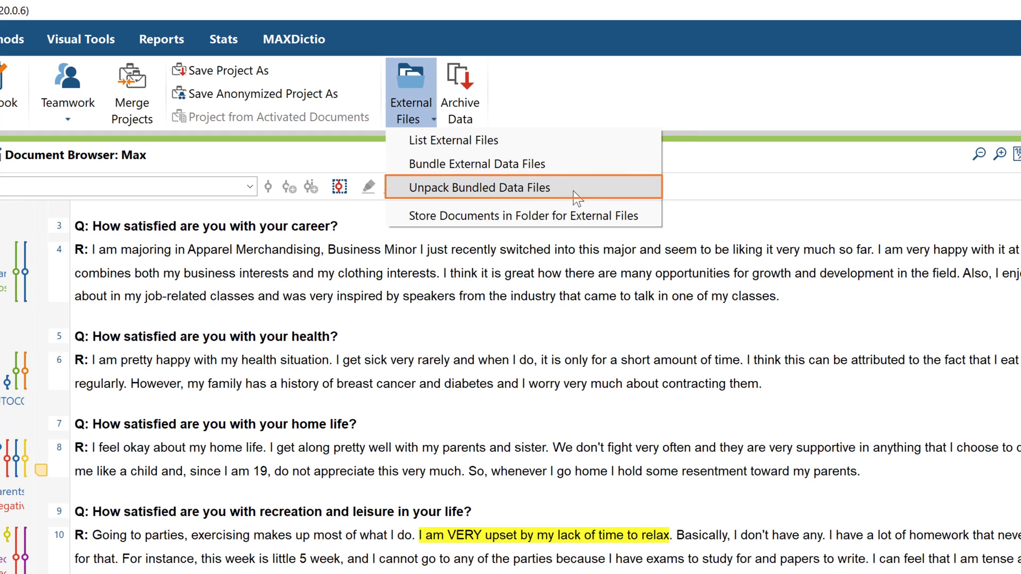
# - Unpack the bundled external data from the ZIP archive on the Desktop and confirm completion
pyautogui.click(479, 187)
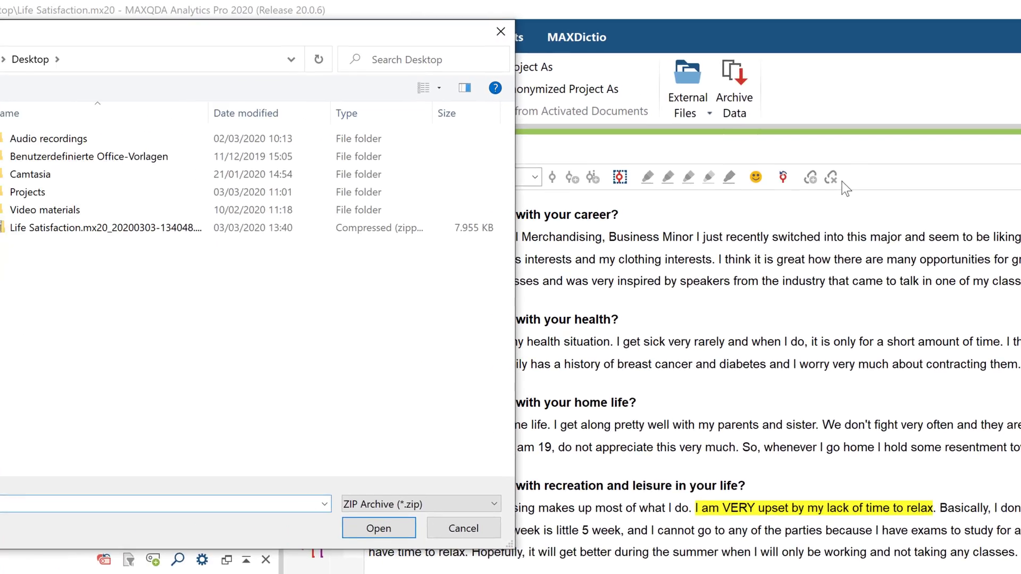
pyautogui.click(104, 228)
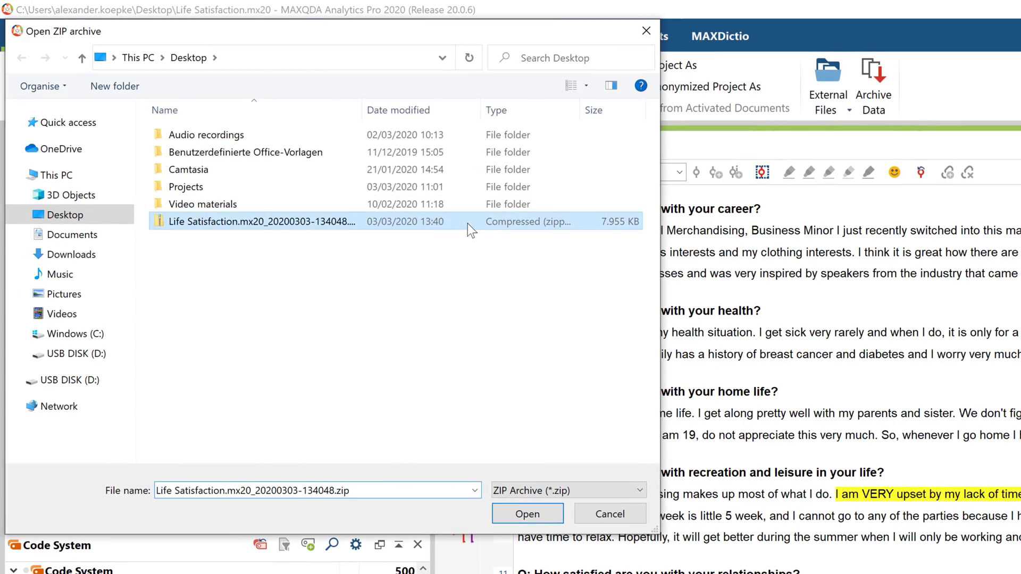
pyautogui.click(526, 514)
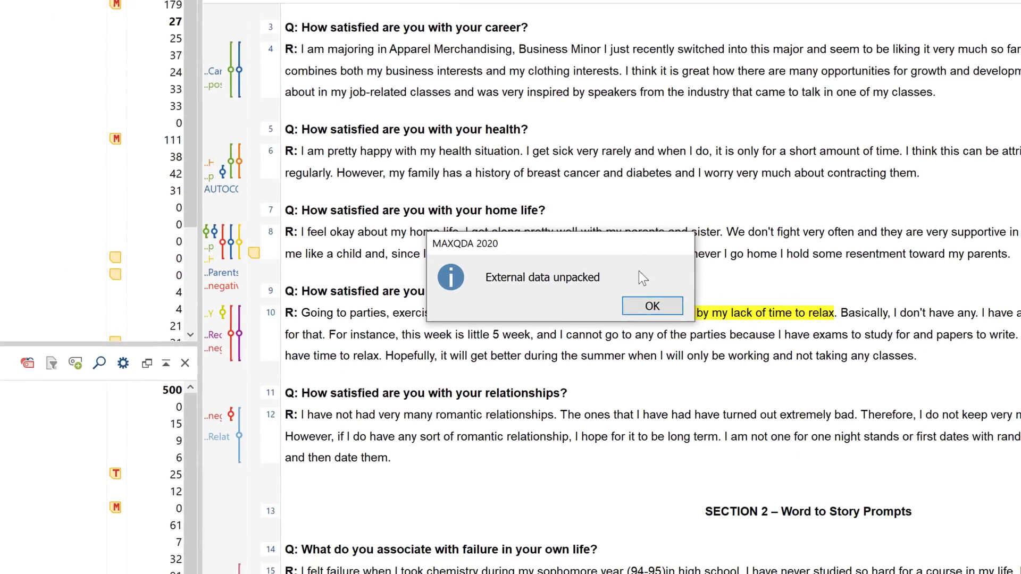
pyautogui.click(651, 307)
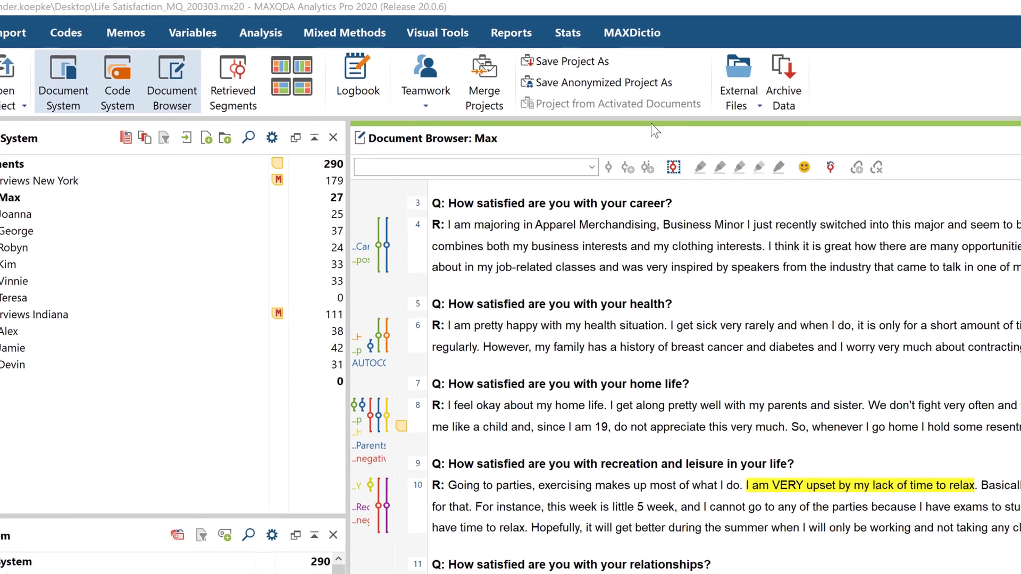
# - Start the teamwork export with Interviews Indiana selected and all codes kept, including 'positive'
pyautogui.click(426, 74)
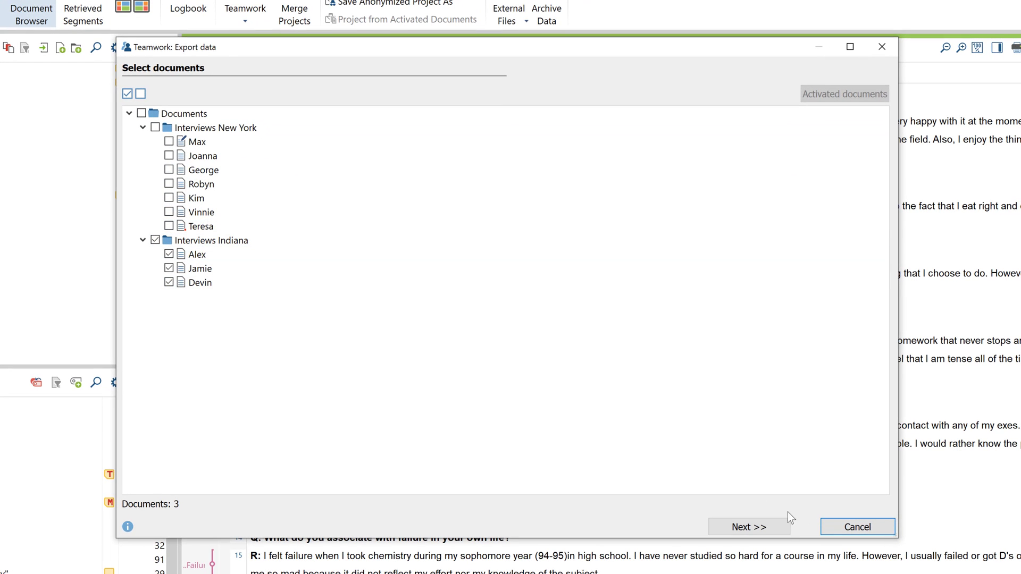
pyautogui.click(748, 526)
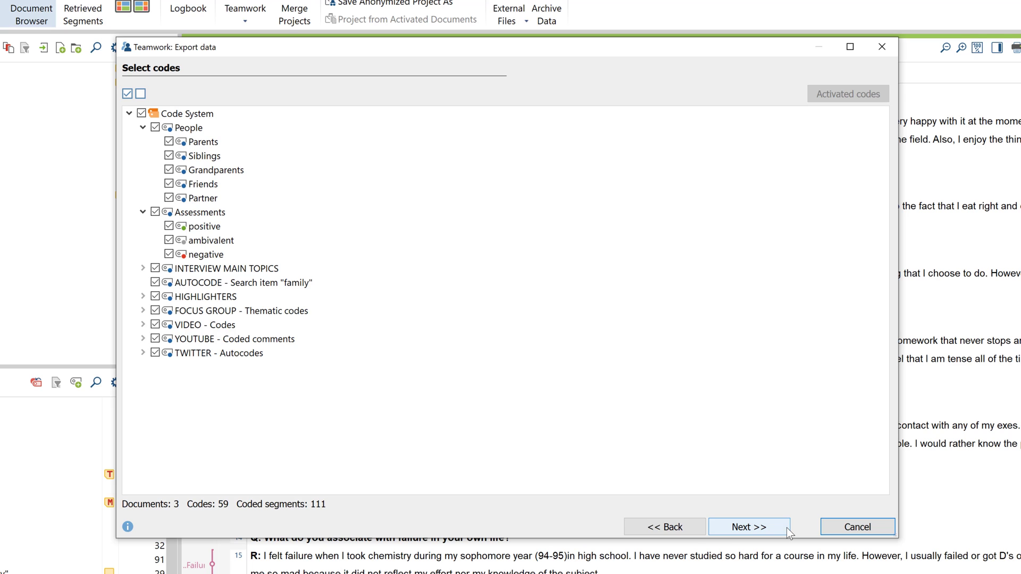
pyautogui.click(202, 225)
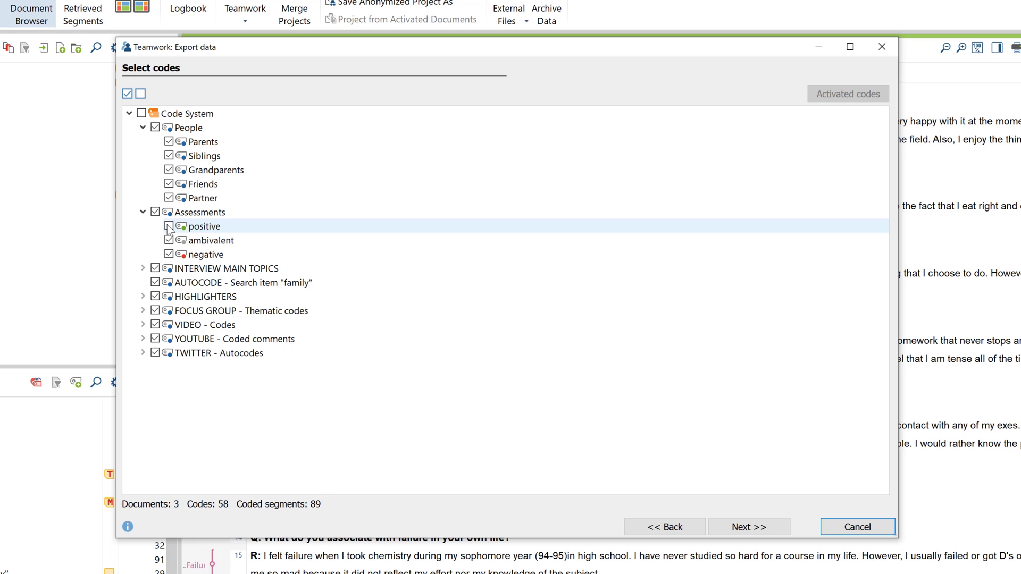
pyautogui.click(169, 226)
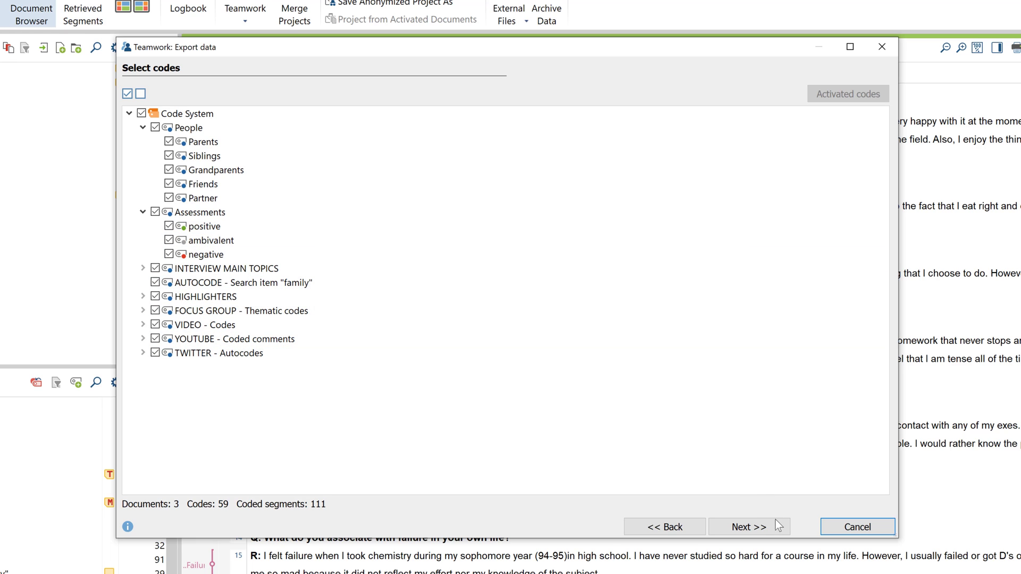
pyautogui.click(748, 527)
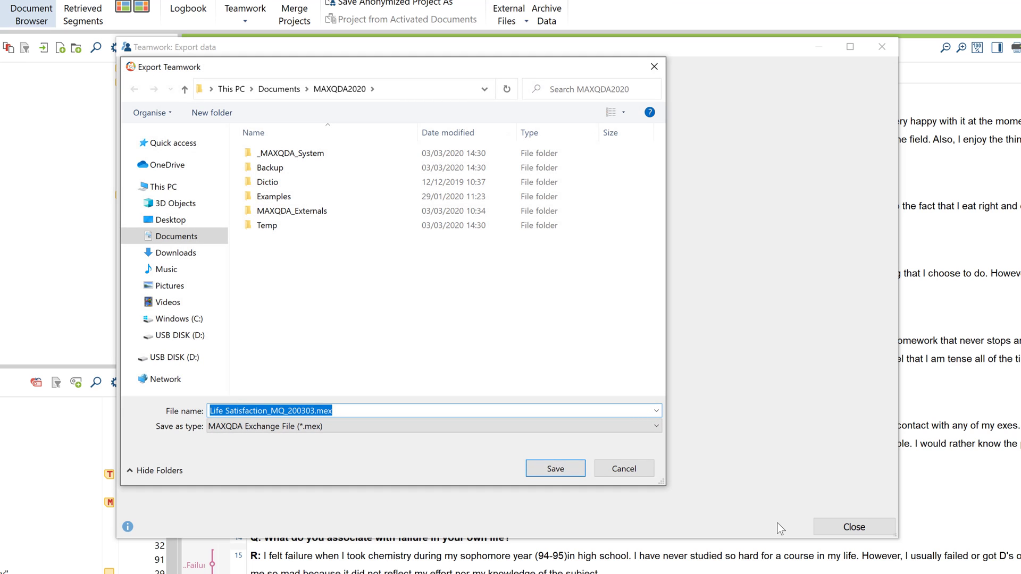
pyautogui.moveTo(767, 529)
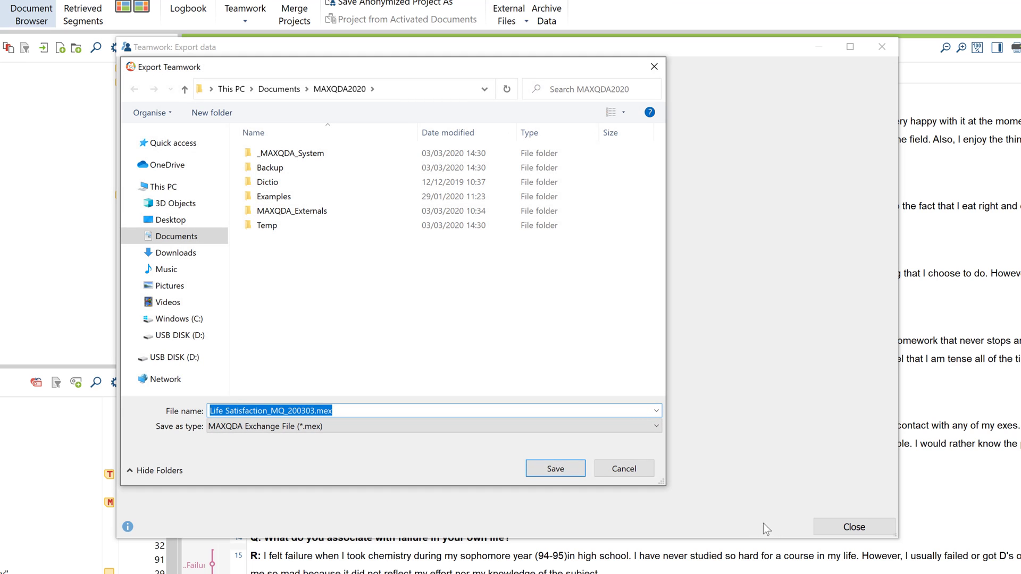
# - Save the exchange file Life Satisfaction_MQ_200303.mex and close the success message
pyautogui.click(554, 469)
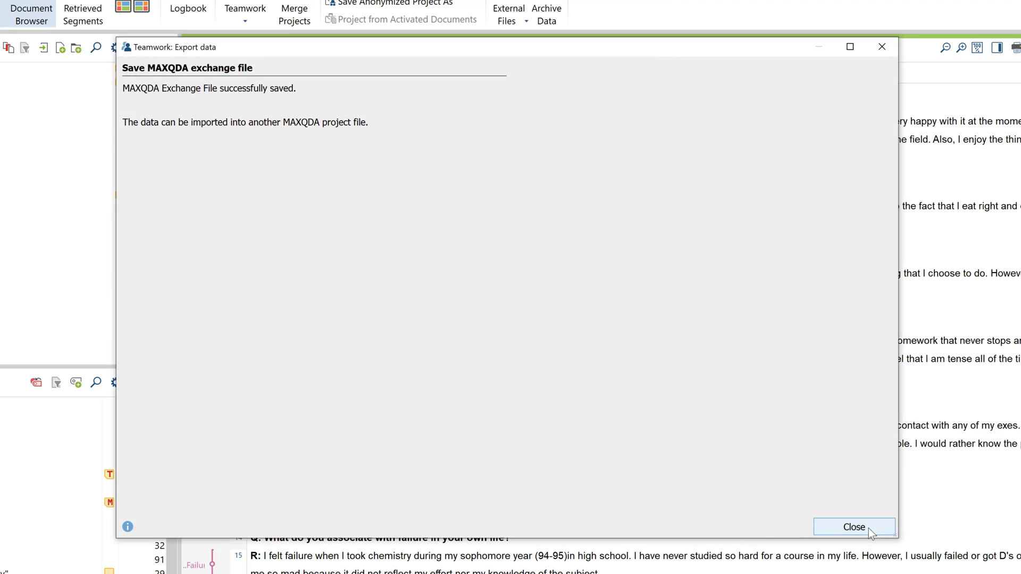
pyautogui.click(854, 527)
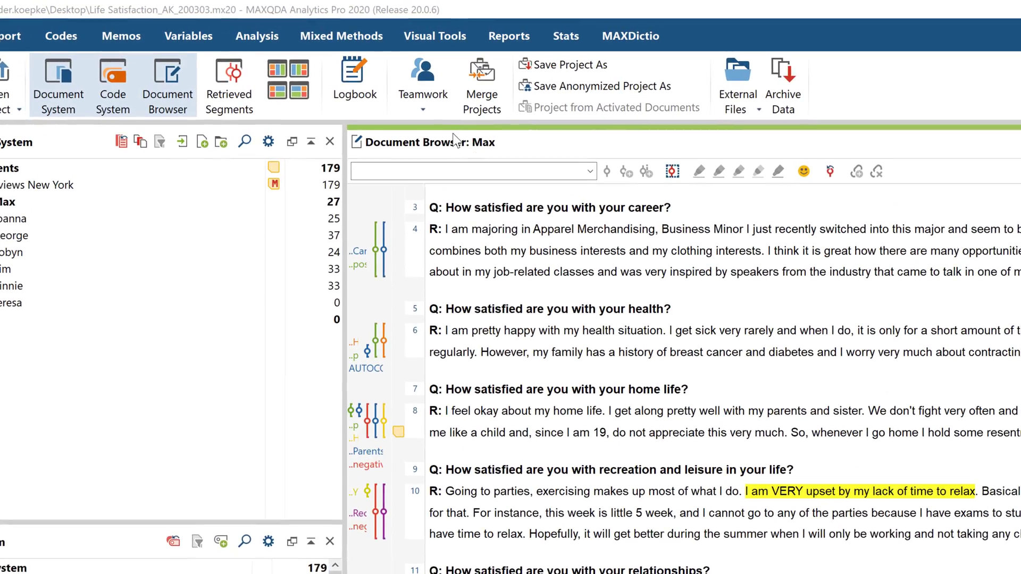
# - Start a teamwork import and select the Life Satisfaction_MQ_200303.mex exchange file
pyautogui.click(422, 78)
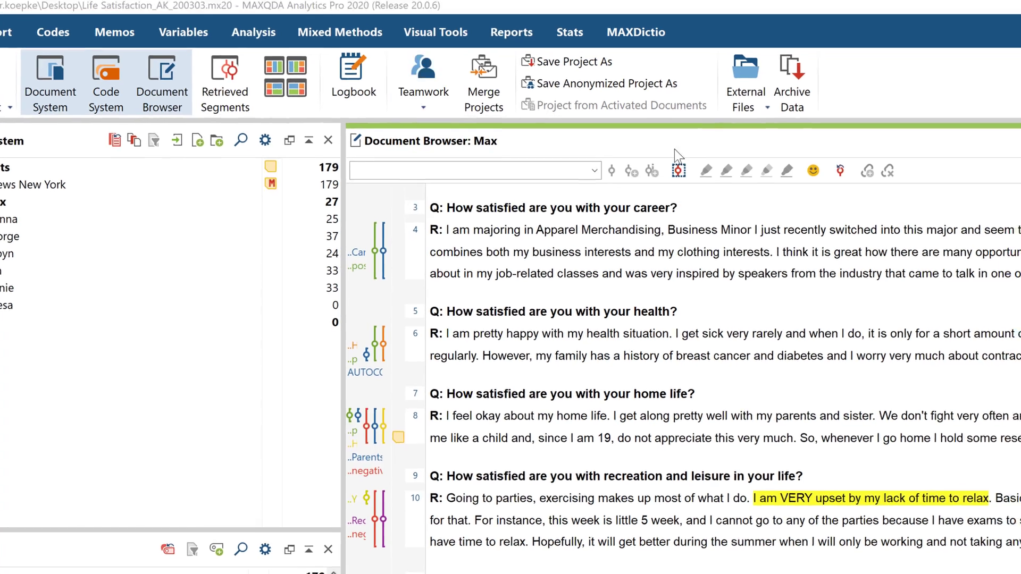
pyautogui.click(423, 75)
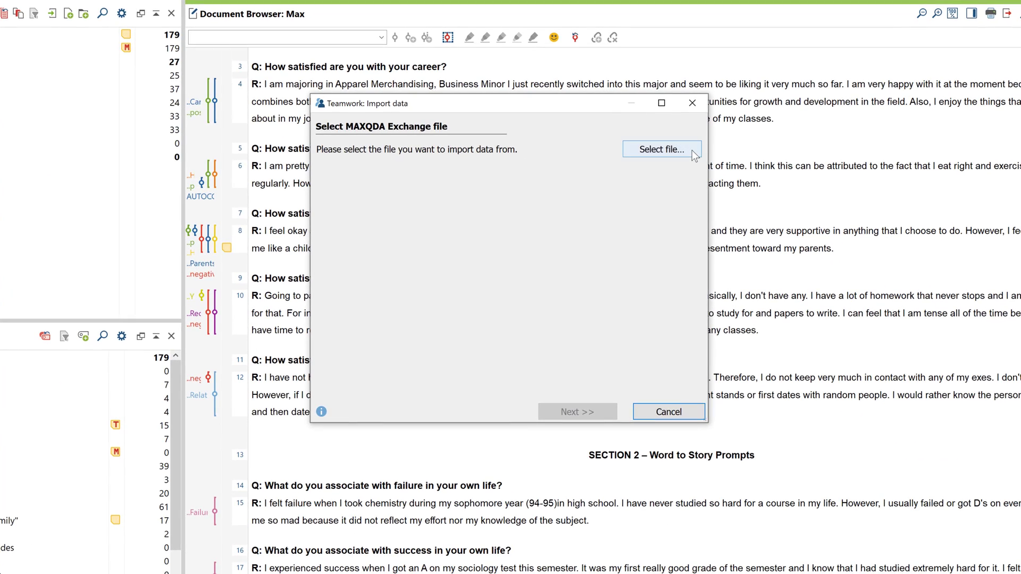
pyautogui.click(662, 149)
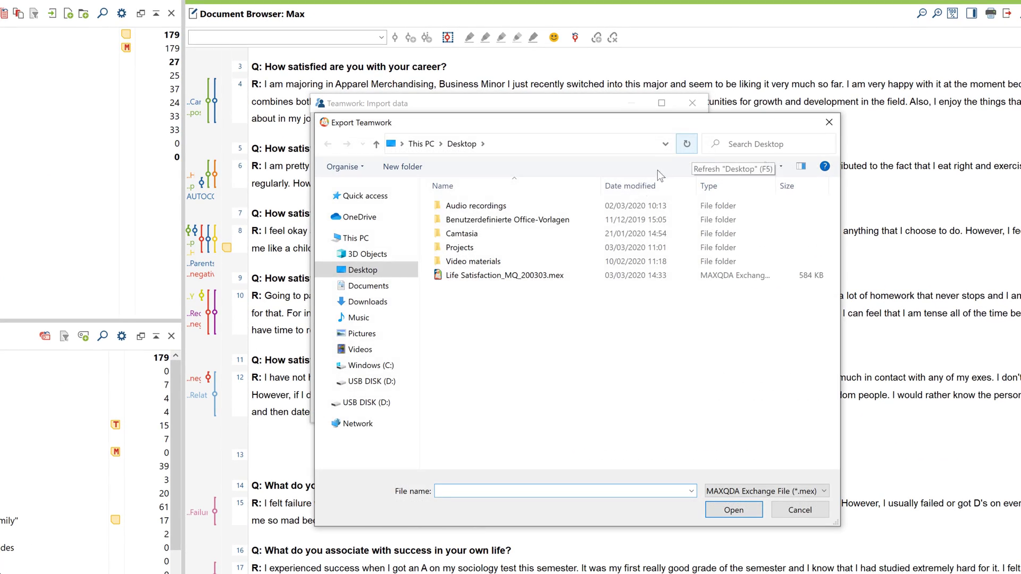
pyautogui.click(733, 509)
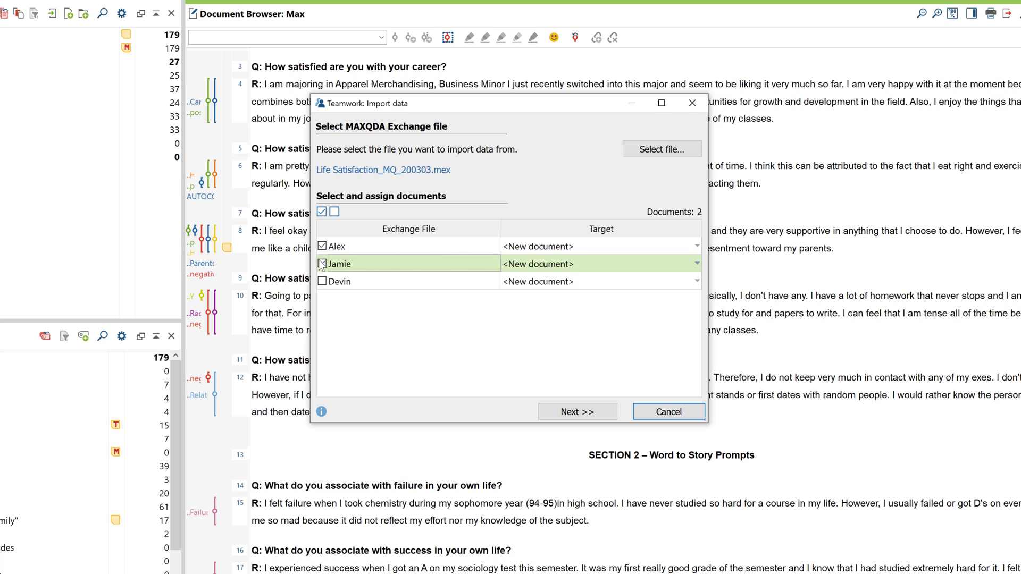
# - Include all documents, keep codes and data defaults, run the import and dismiss the backup notice
pyautogui.click(321, 281)
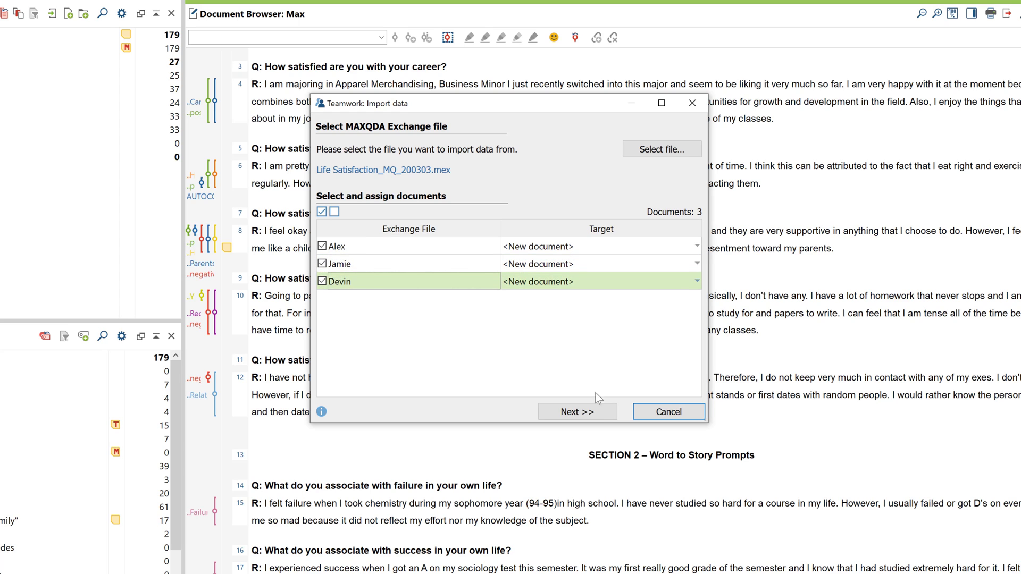
pyautogui.click(577, 412)
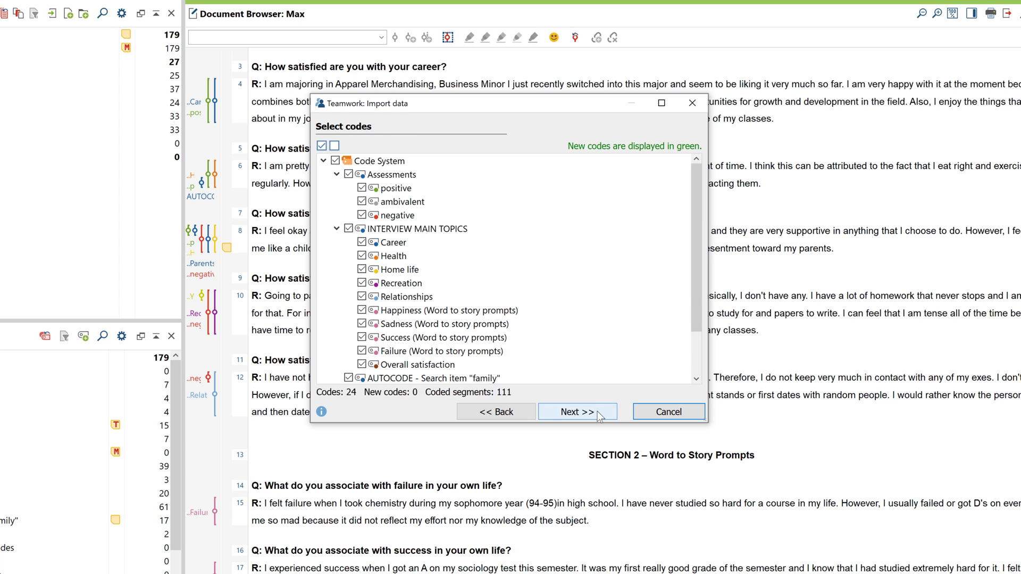
pyautogui.click(576, 412)
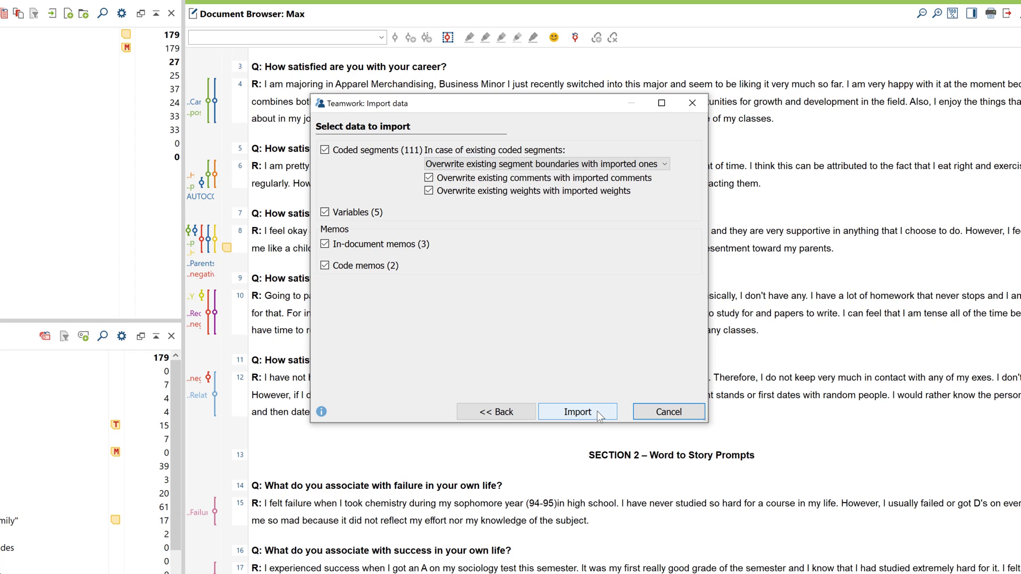
pyautogui.click(576, 412)
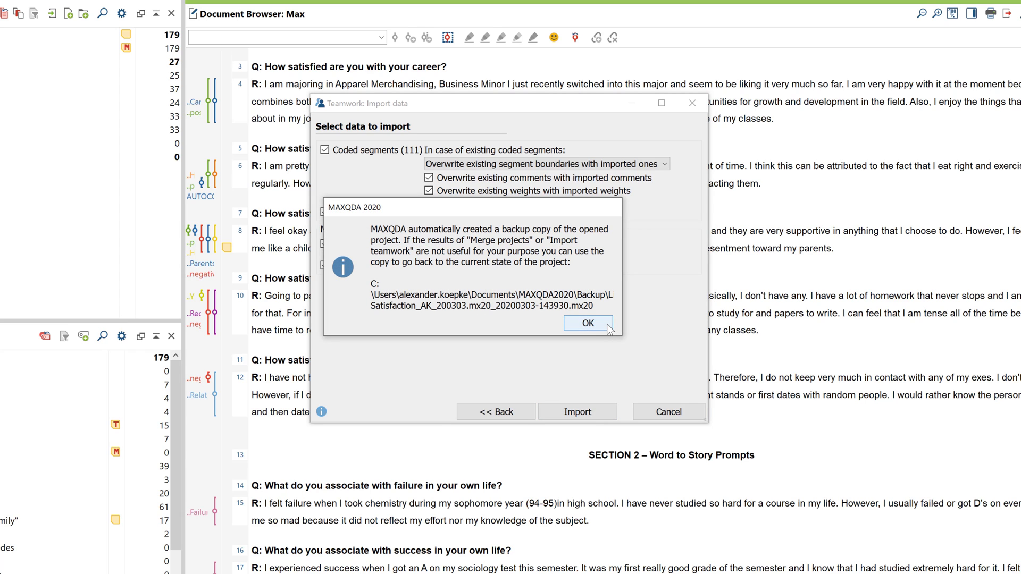
pyautogui.click(586, 324)
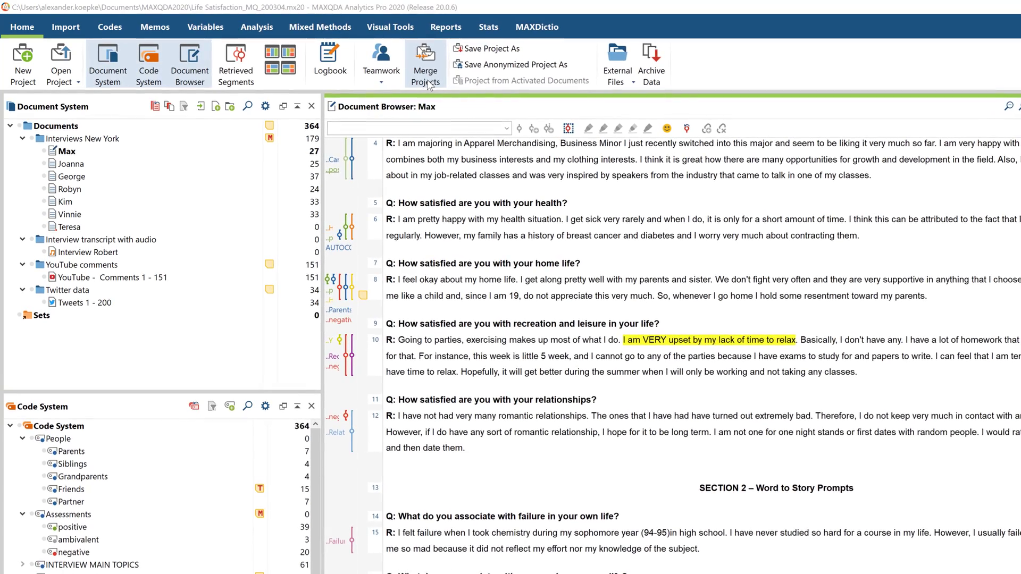
# - Merge the other project with 'Don't import already existing documents' and 'Merge document groups', then proceed past the backup notice
pyautogui.click(424, 62)
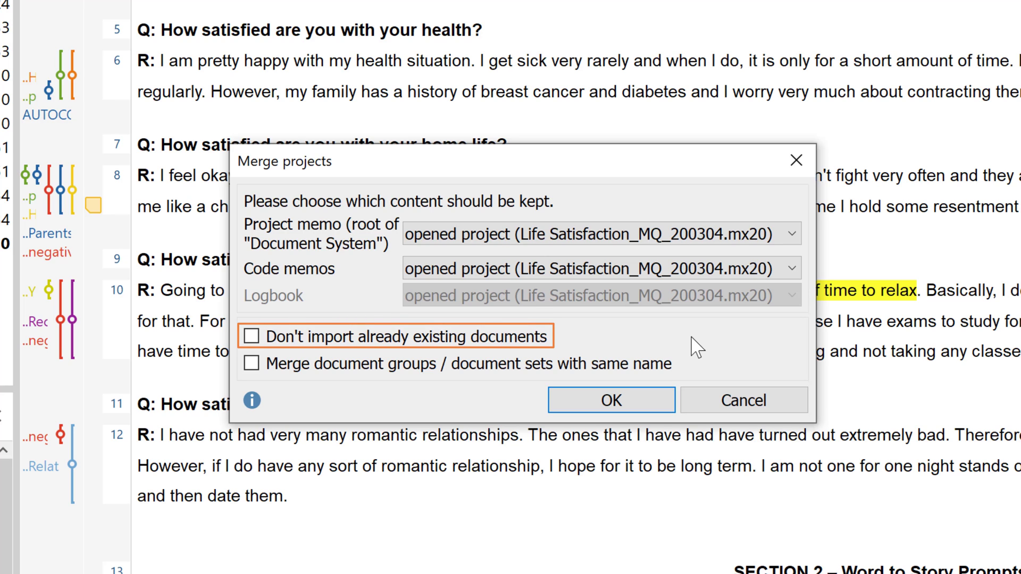
pyautogui.moveTo(533, 342)
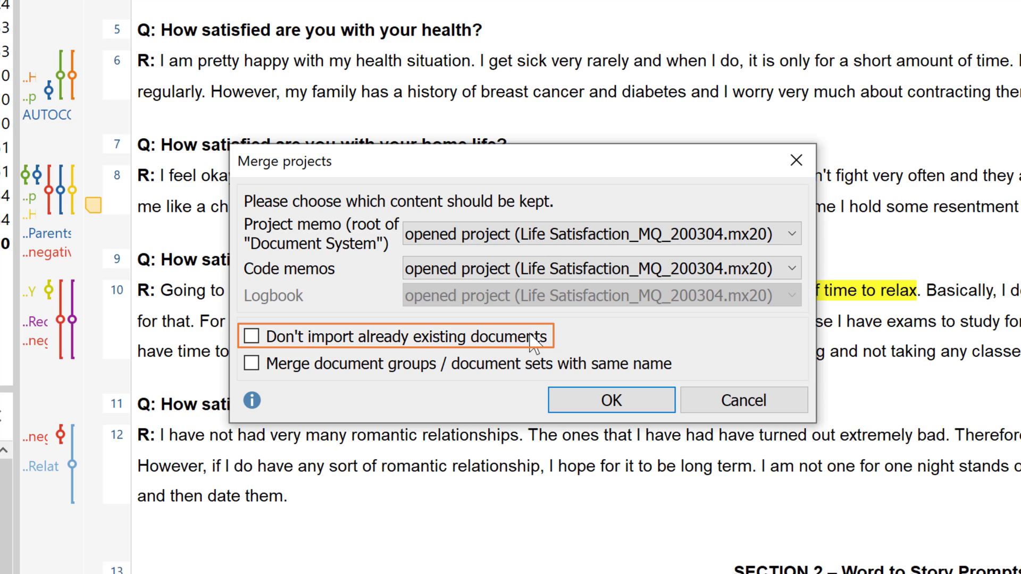
pyautogui.click(253, 338)
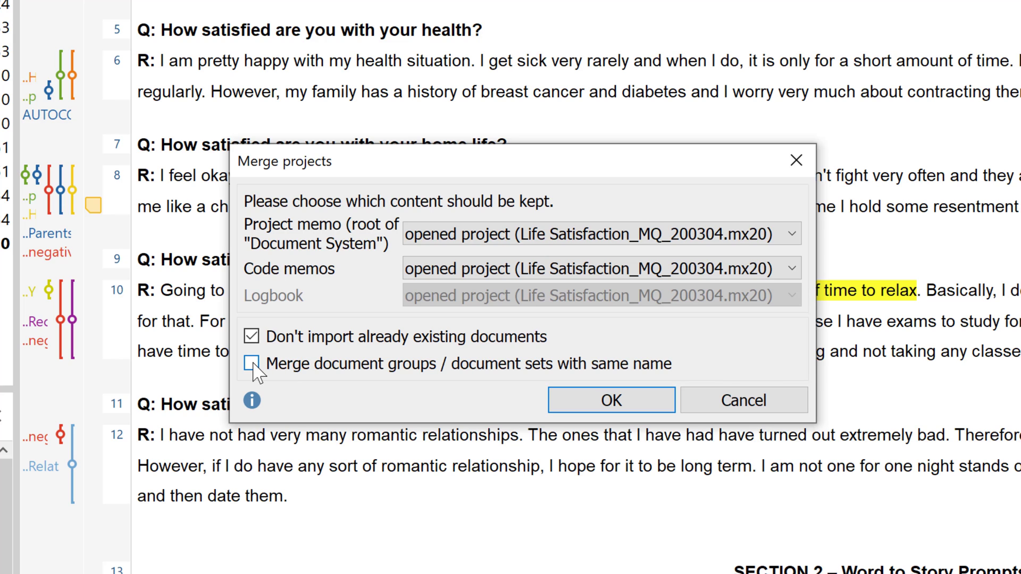
pyautogui.click(252, 363)
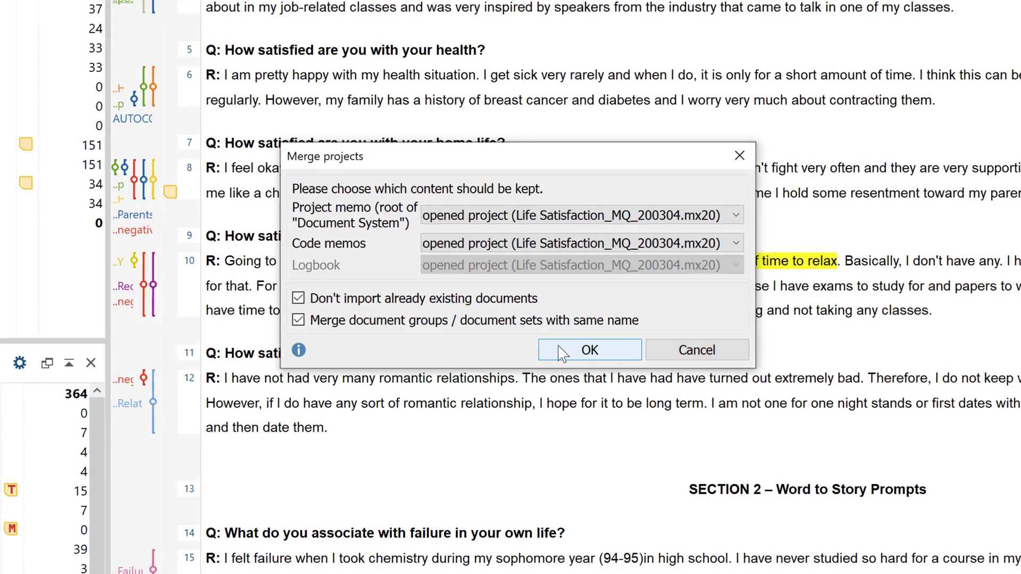
pyautogui.click(589, 350)
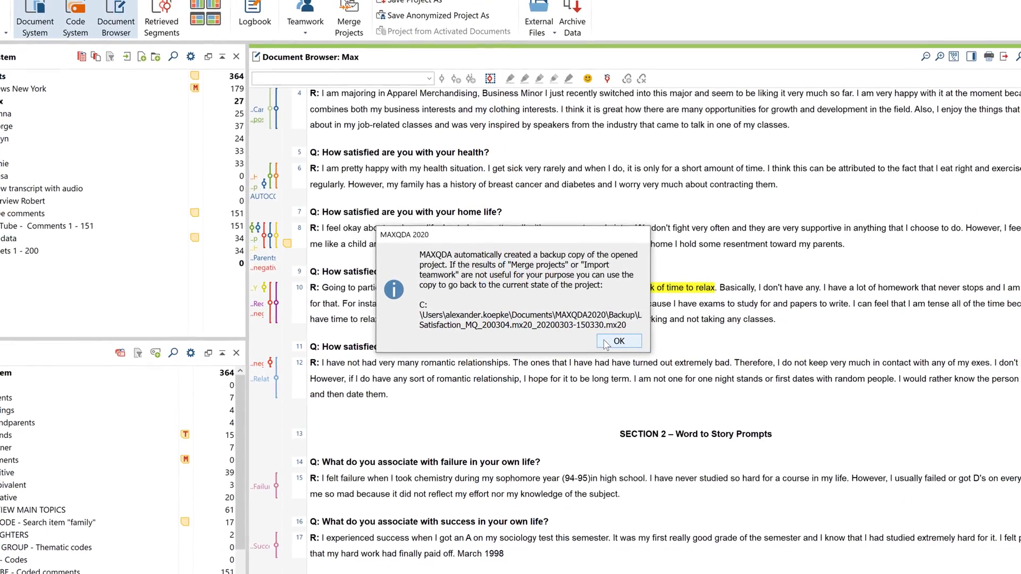
pyautogui.click(617, 342)
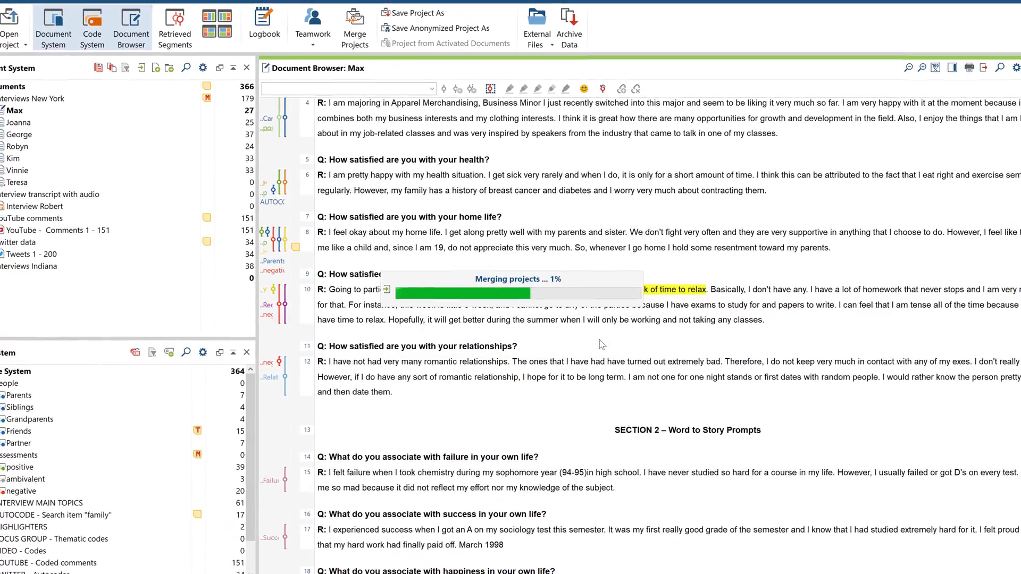